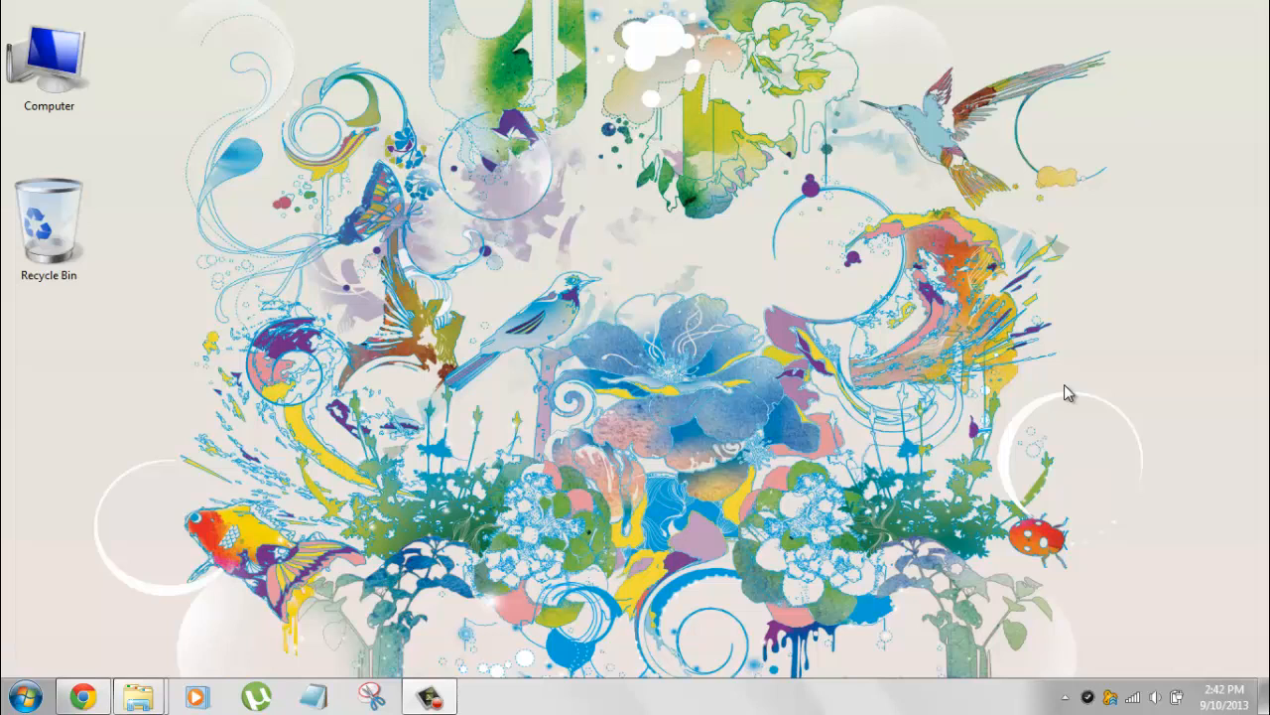
mouse_move(258, 500)
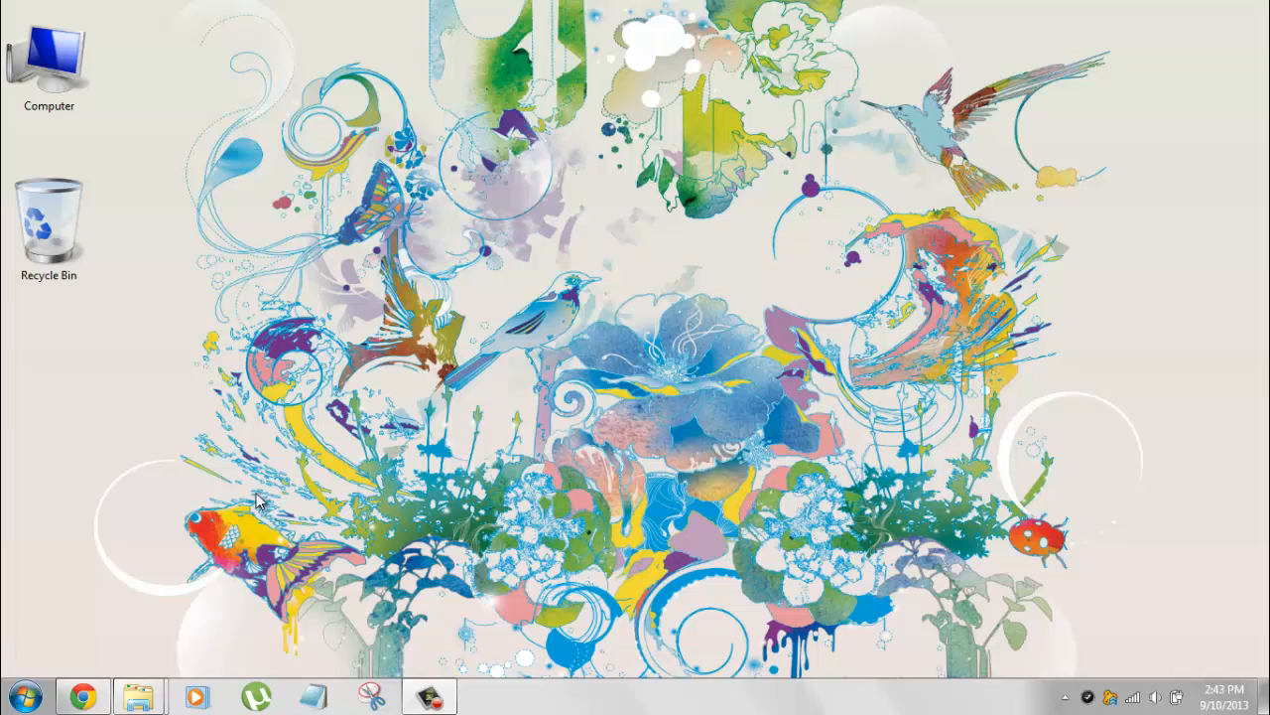
mouse_move(151, 496)
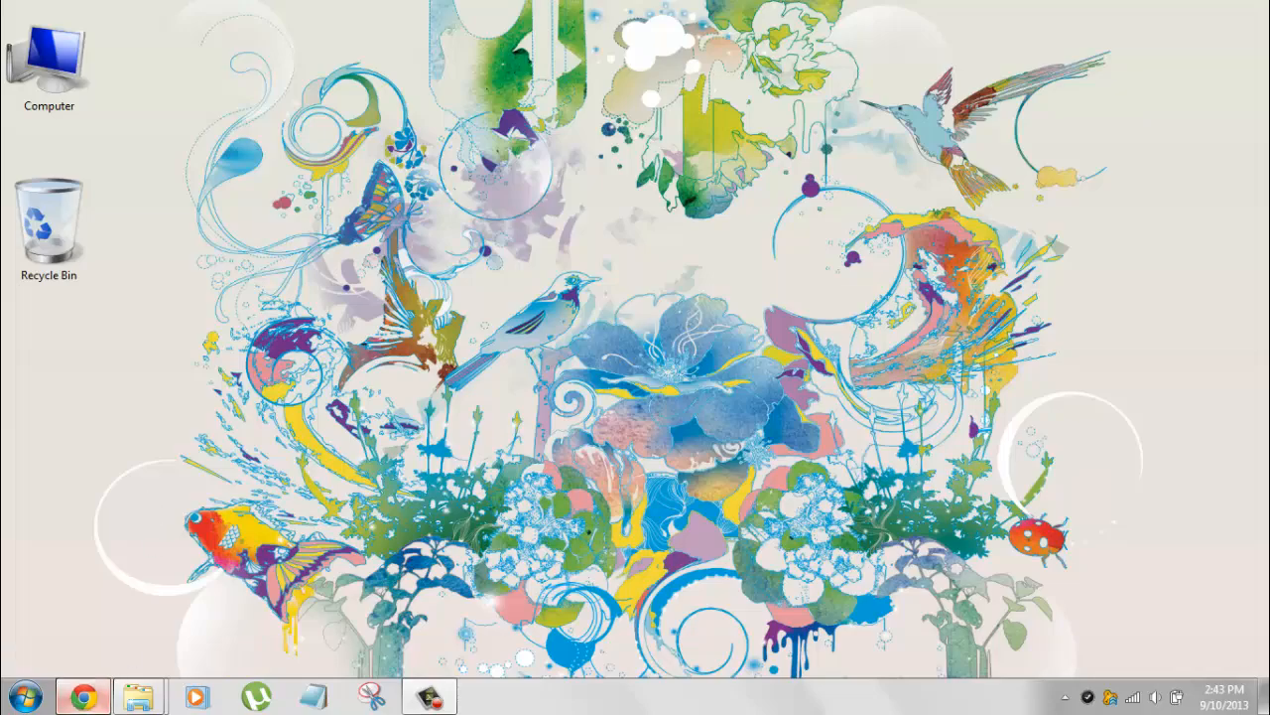
Bring up the Chrome window showing the vlsub GitHub page
left_click(83, 695)
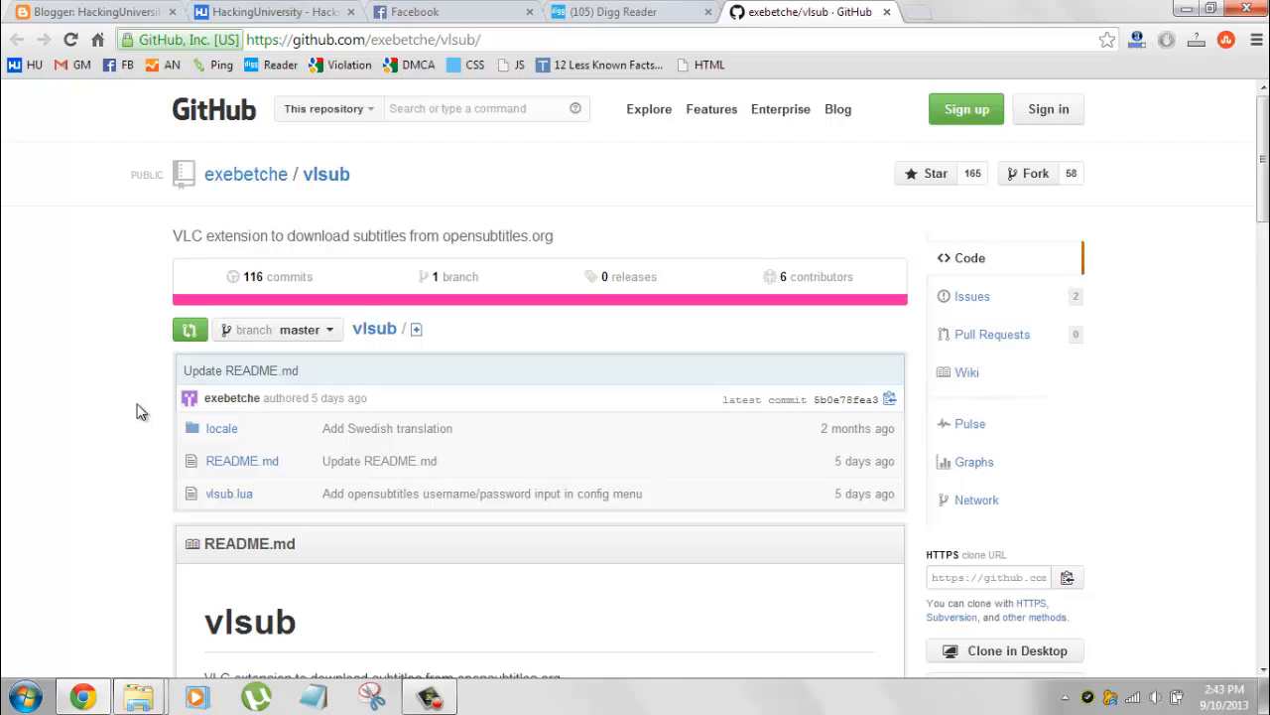
mouse_move(143, 210)
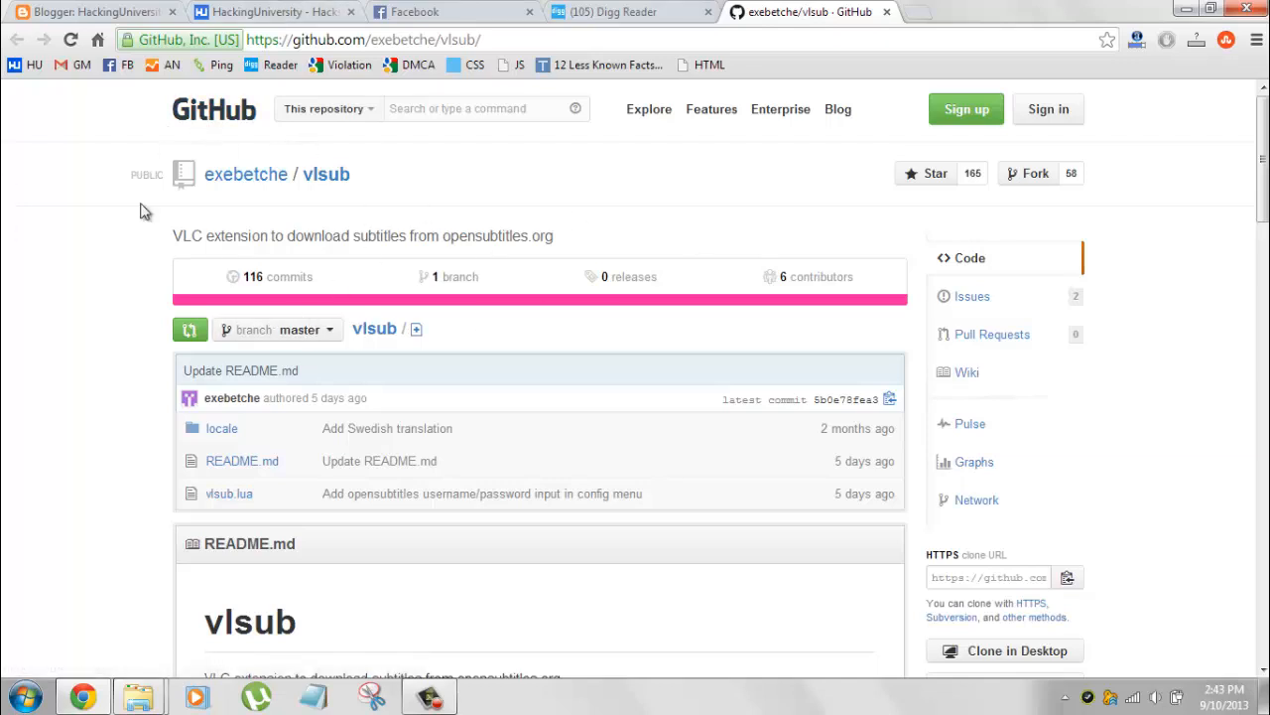
Download the exebetche/vlsub repository as a ZIP archive
scroll("down", 3)
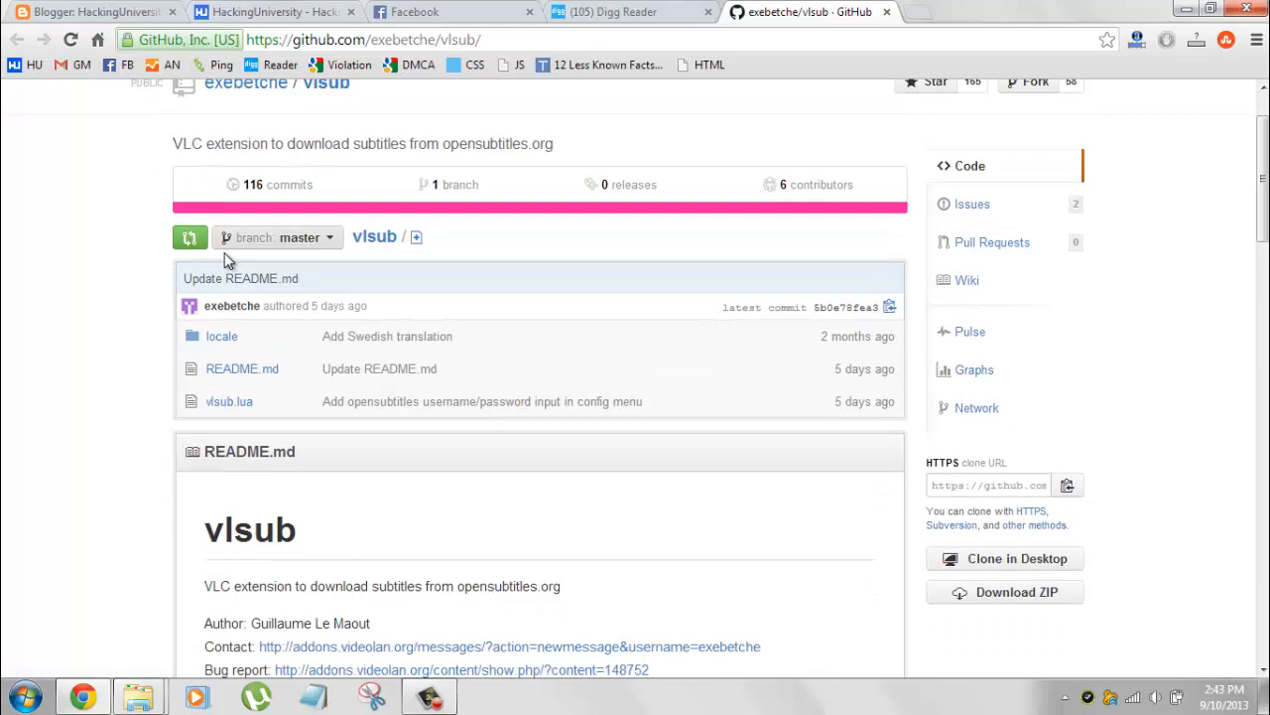
scroll("down", 3)
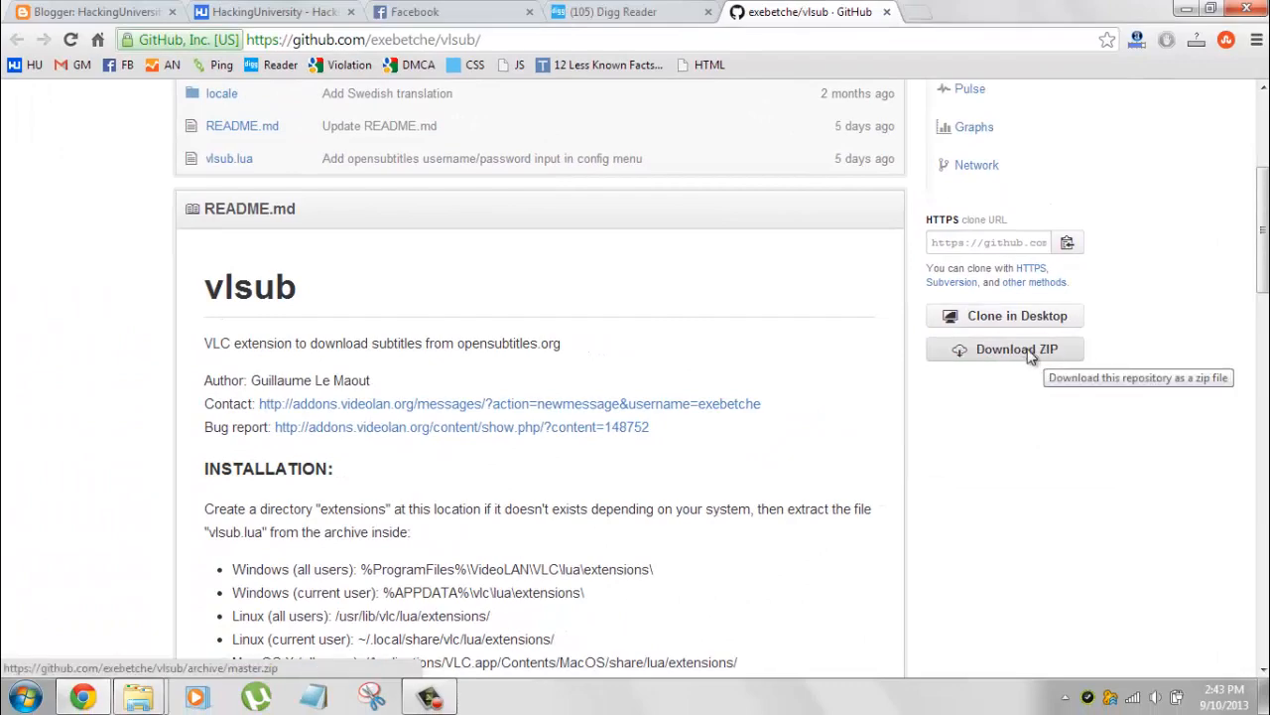
left_click(1016, 350)
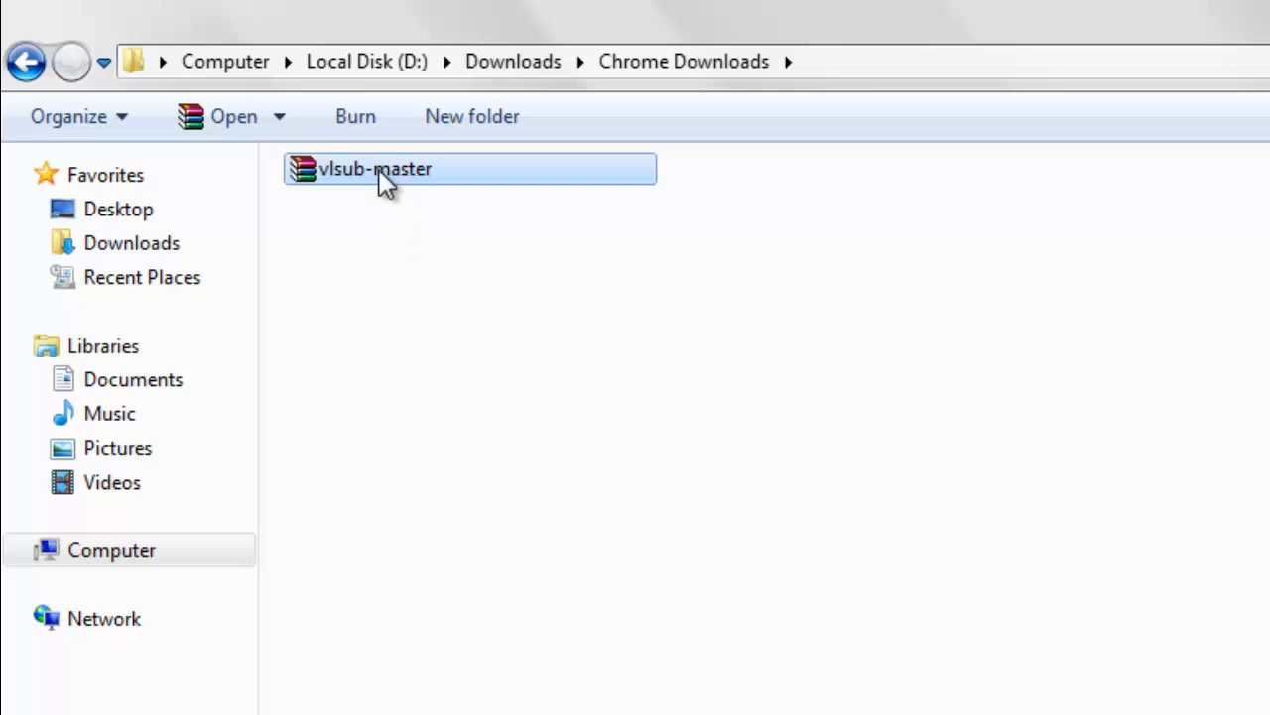
Extract vlsub-master.zip to its suggested folder and open the extracted vlsub-master folder
right_click(375, 168)
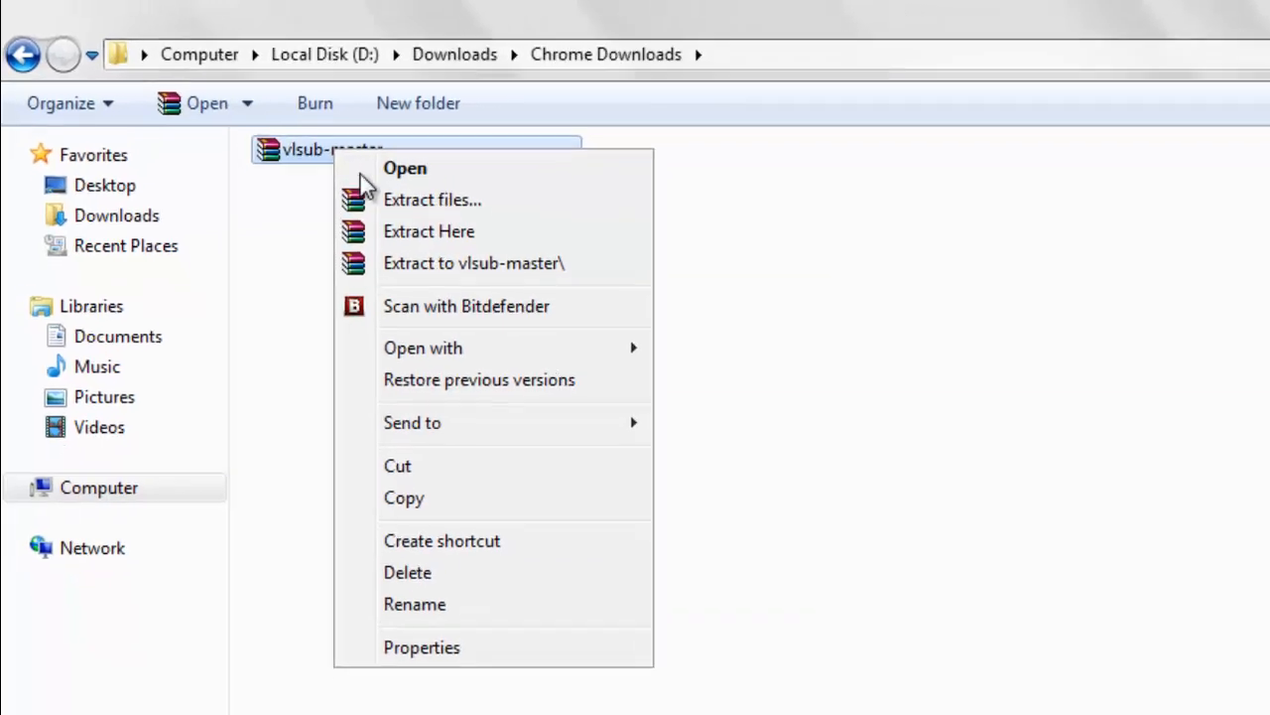
left_click(433, 198)
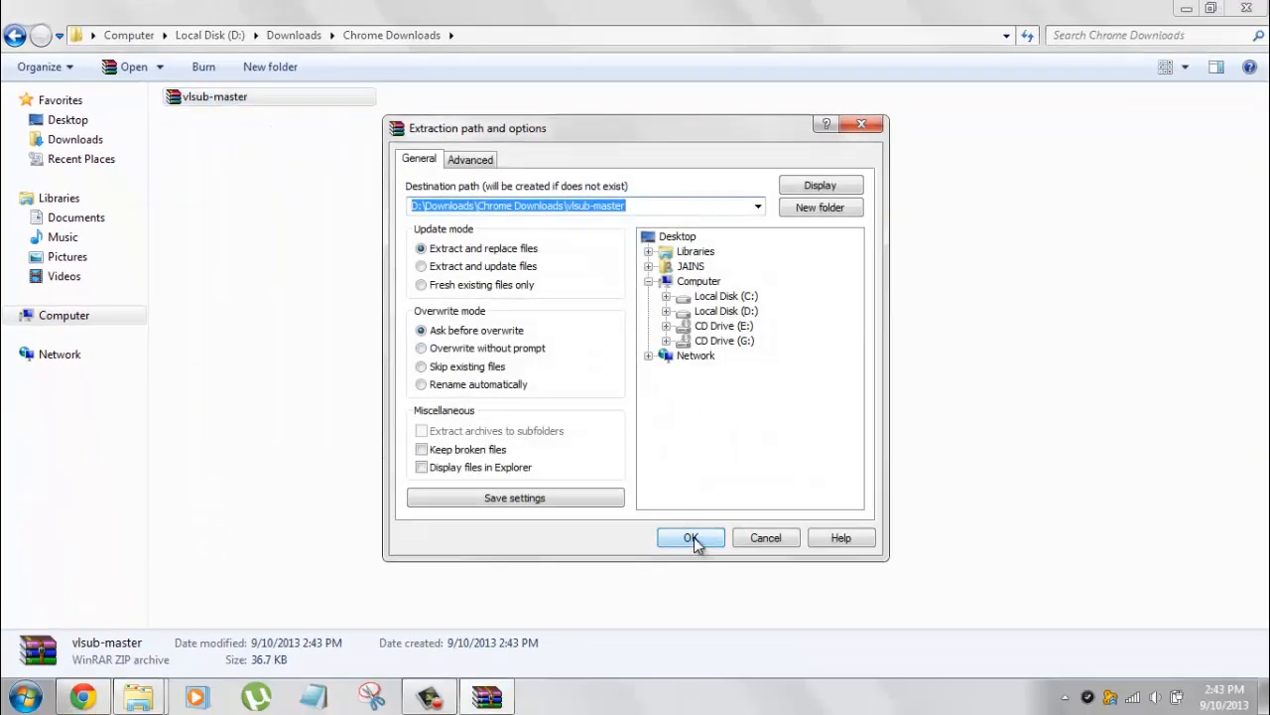
left_click(691, 536)
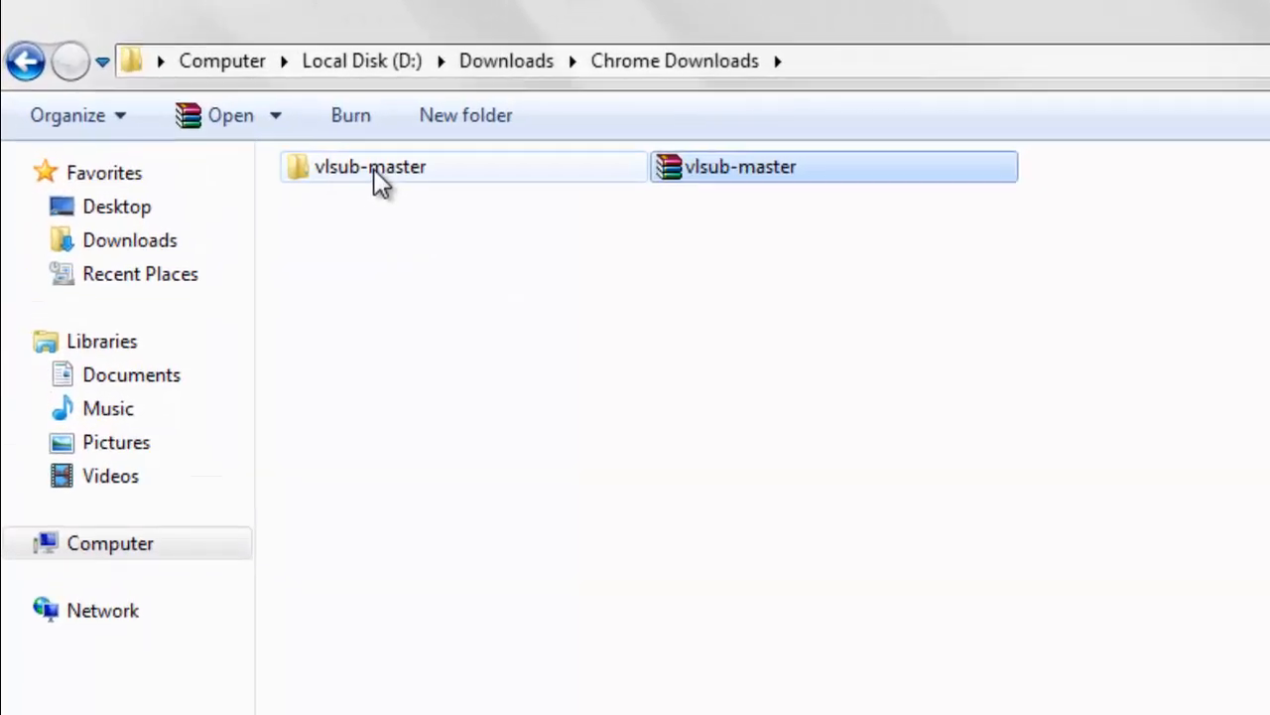
double_click(369, 167)
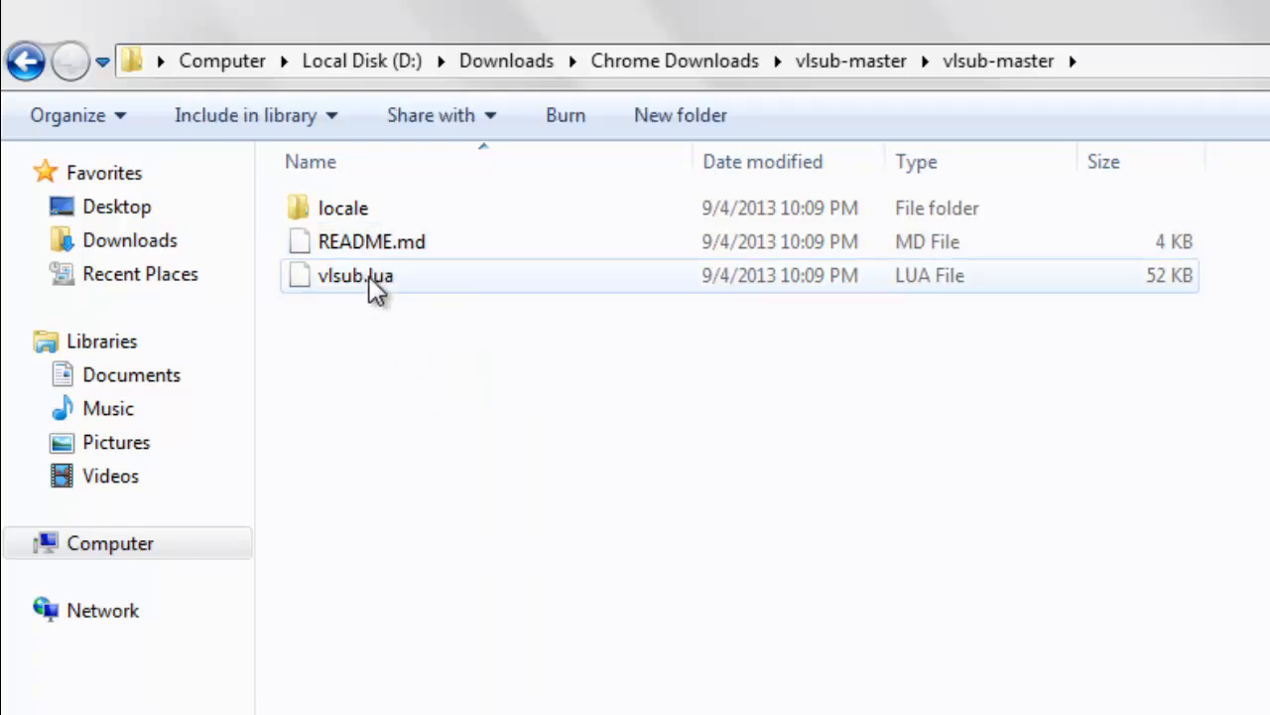
Copy the vlsub.lua file from the extracted folder
left_click(355, 274)
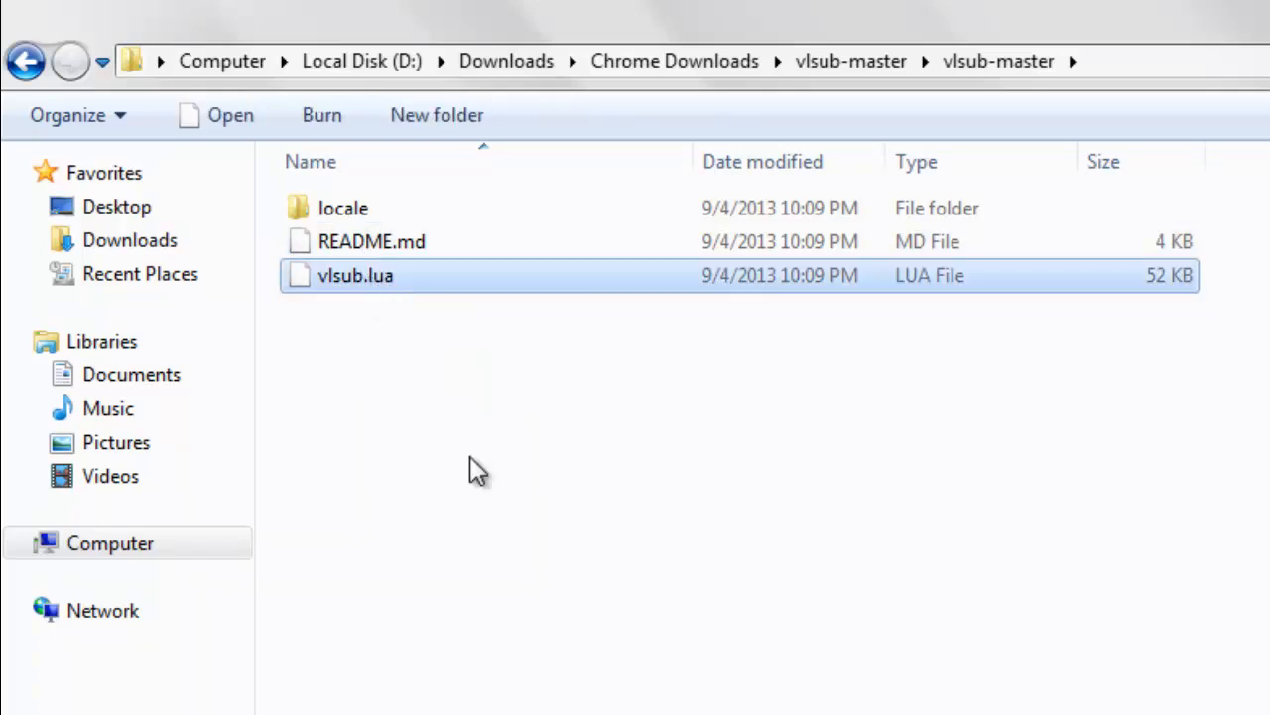
right_click(355, 274)
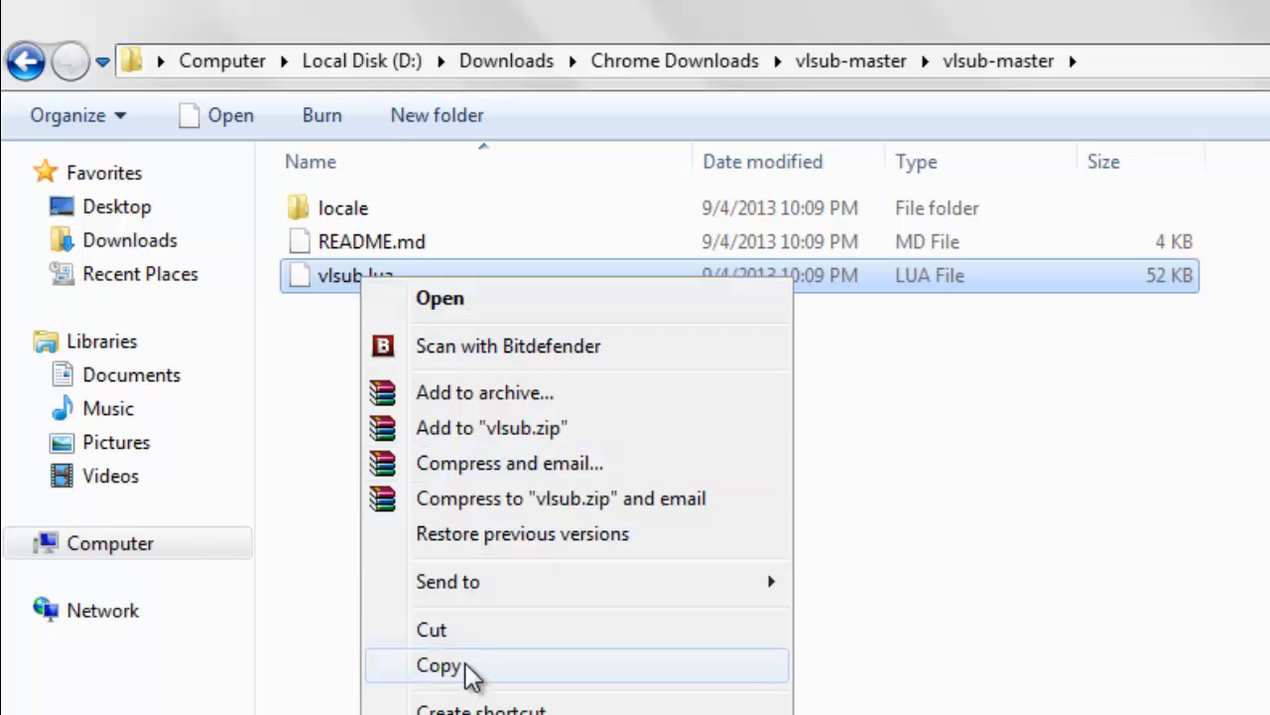
left_click(109, 544)
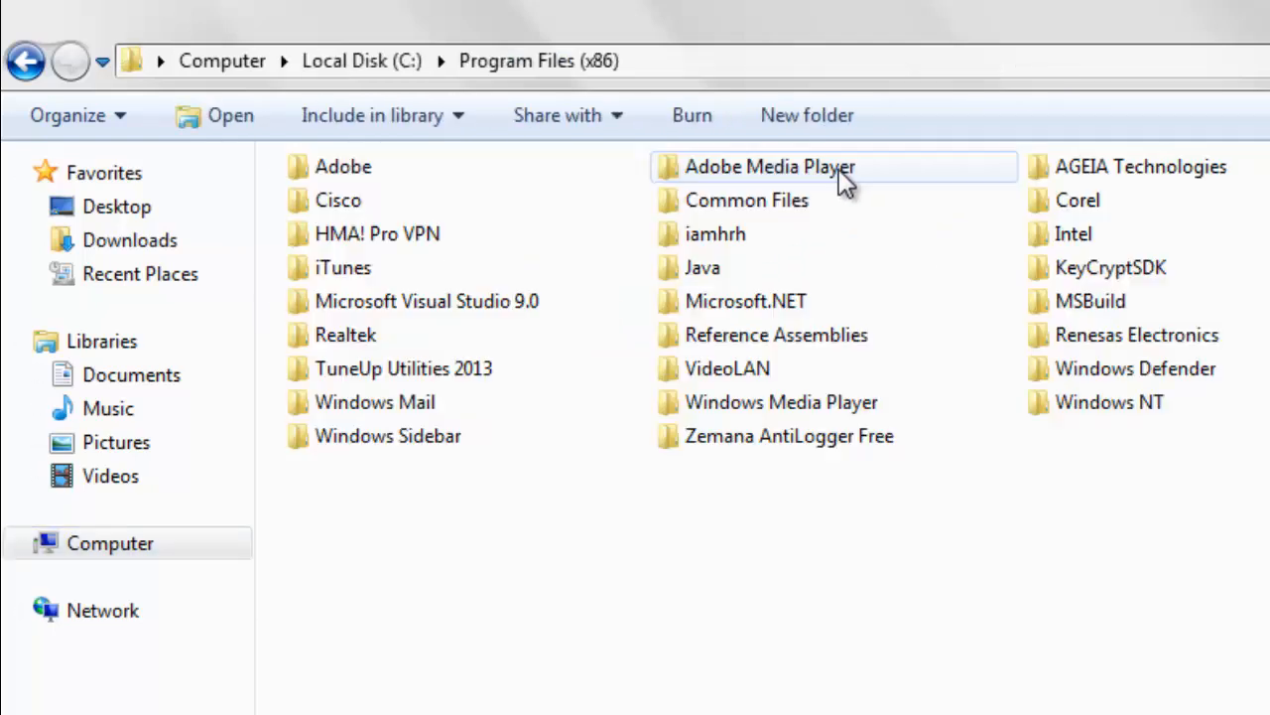
Navigate into Program Files (x86)\VideoLAN\VLC\lua
double_click(727, 367)
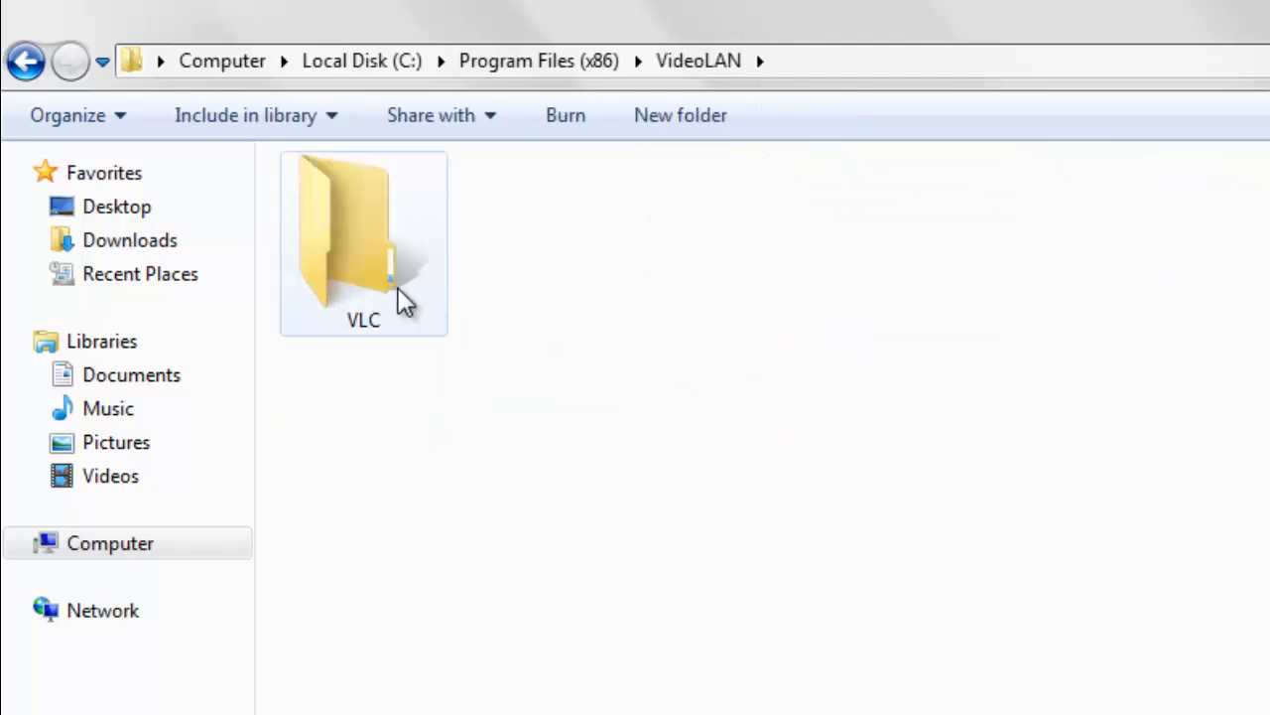
double_click(363, 242)
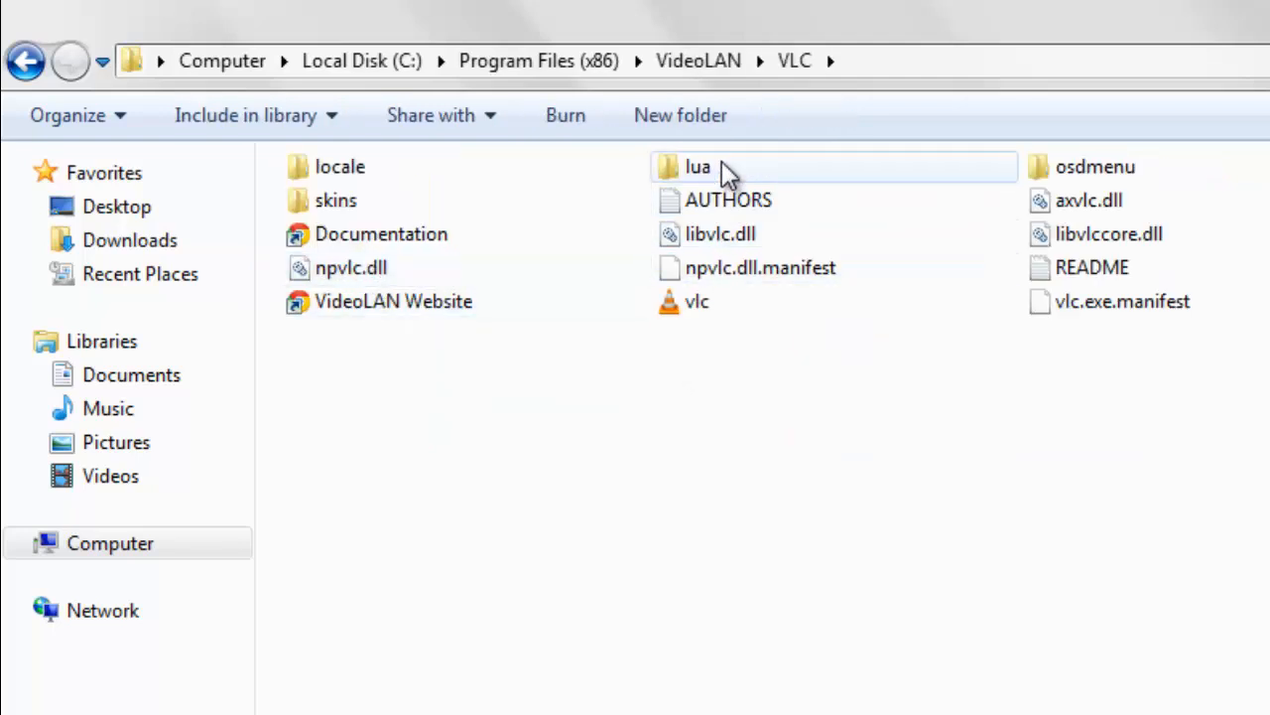
double_click(699, 167)
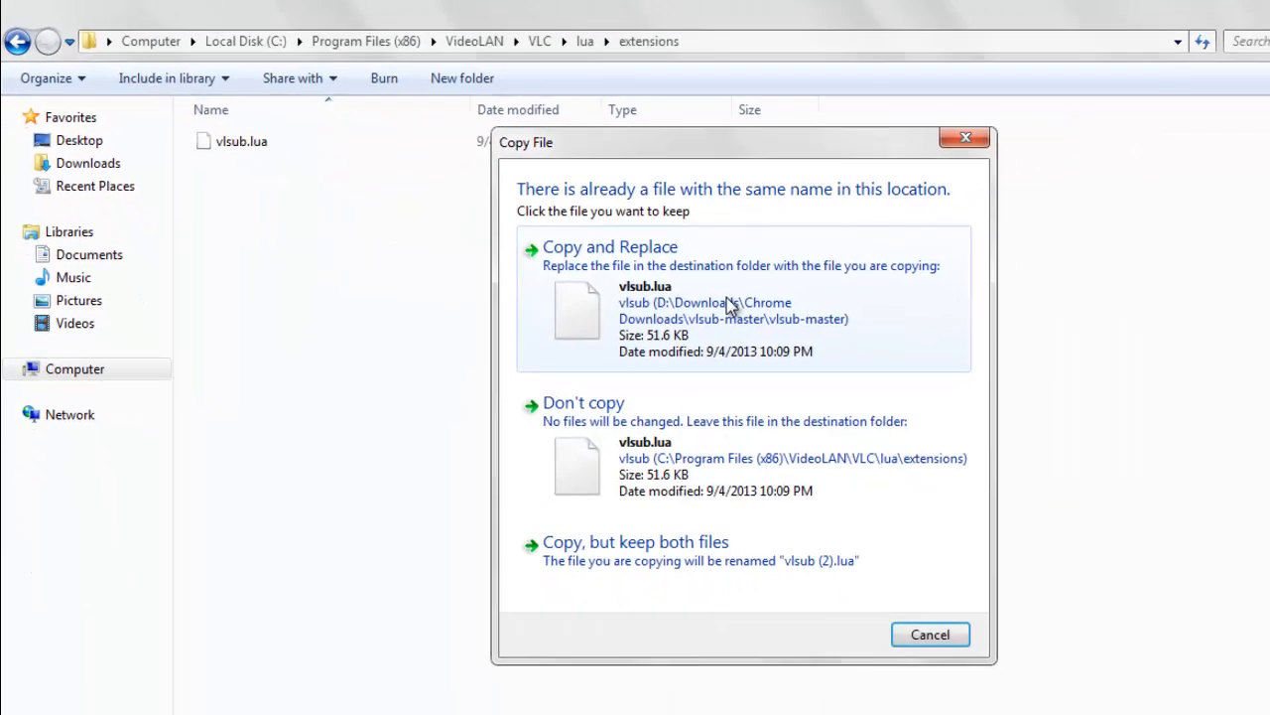
Replace the existing vlsub.lua in lua\extensions with administrator permission, then return to Chrome
left_click(609, 246)
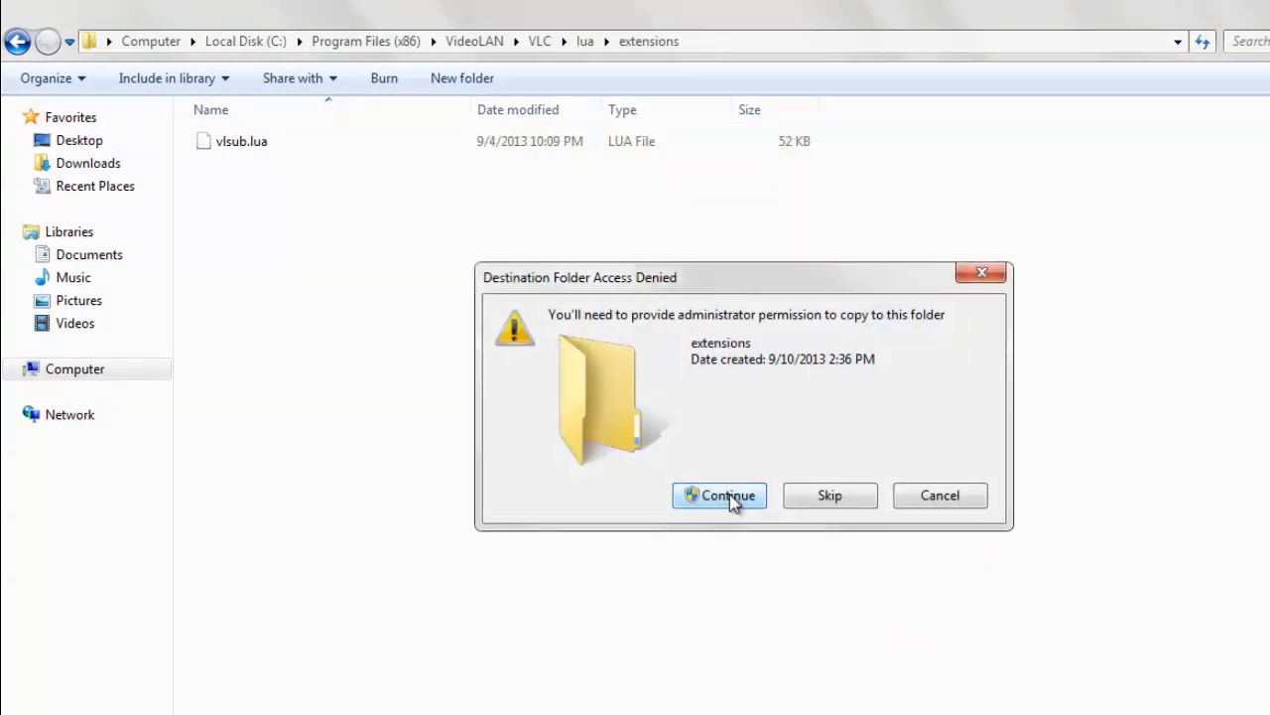
left_click(718, 496)
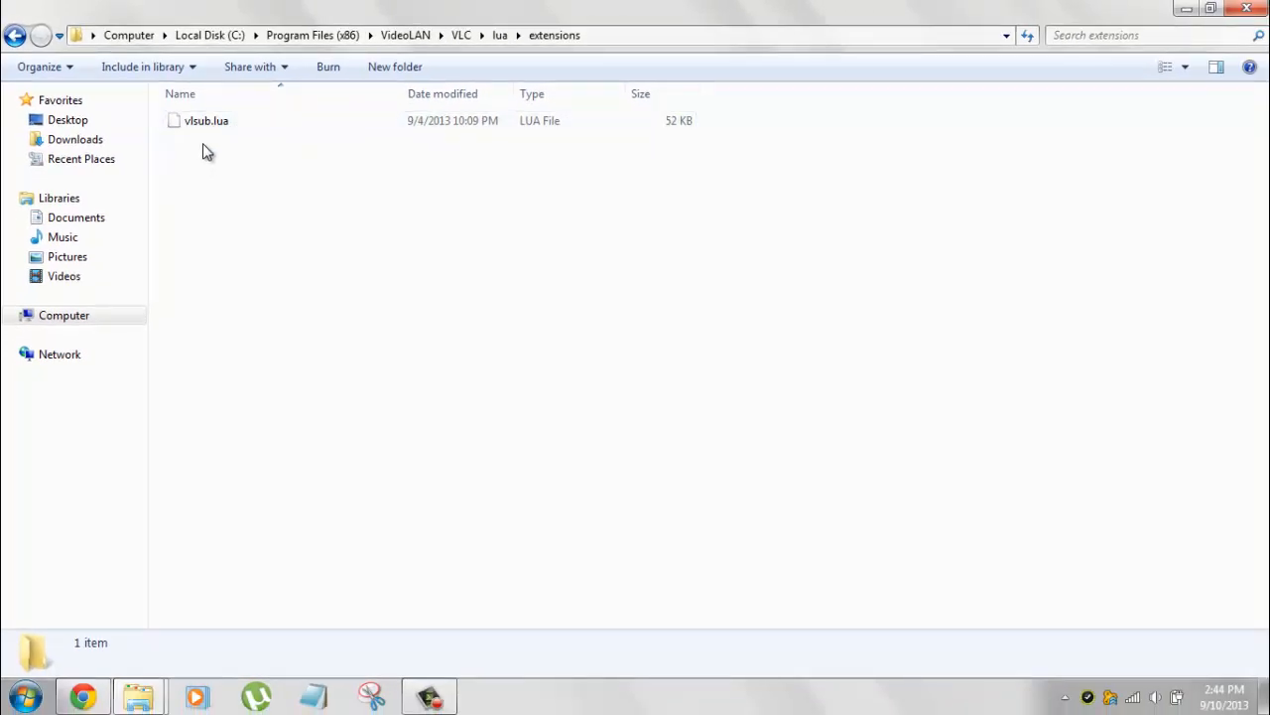
mouse_move(282, 229)
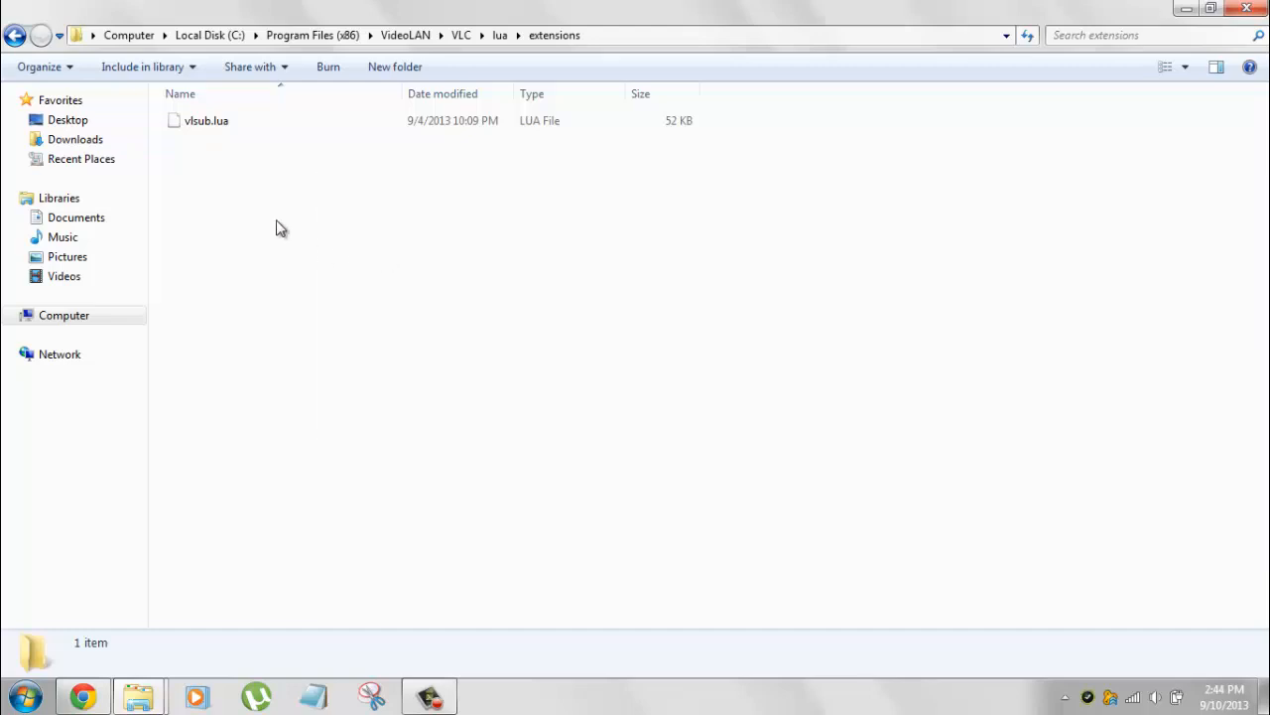
left_click(83, 695)
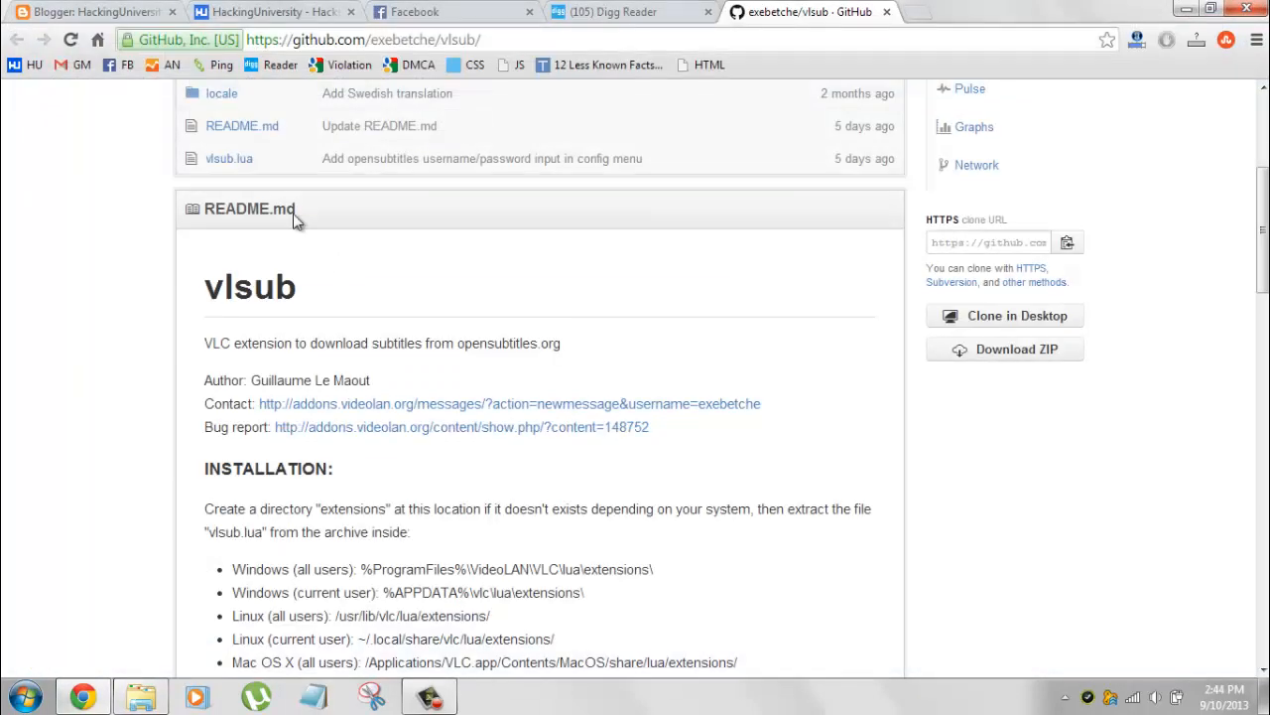
mouse_move(161, 518)
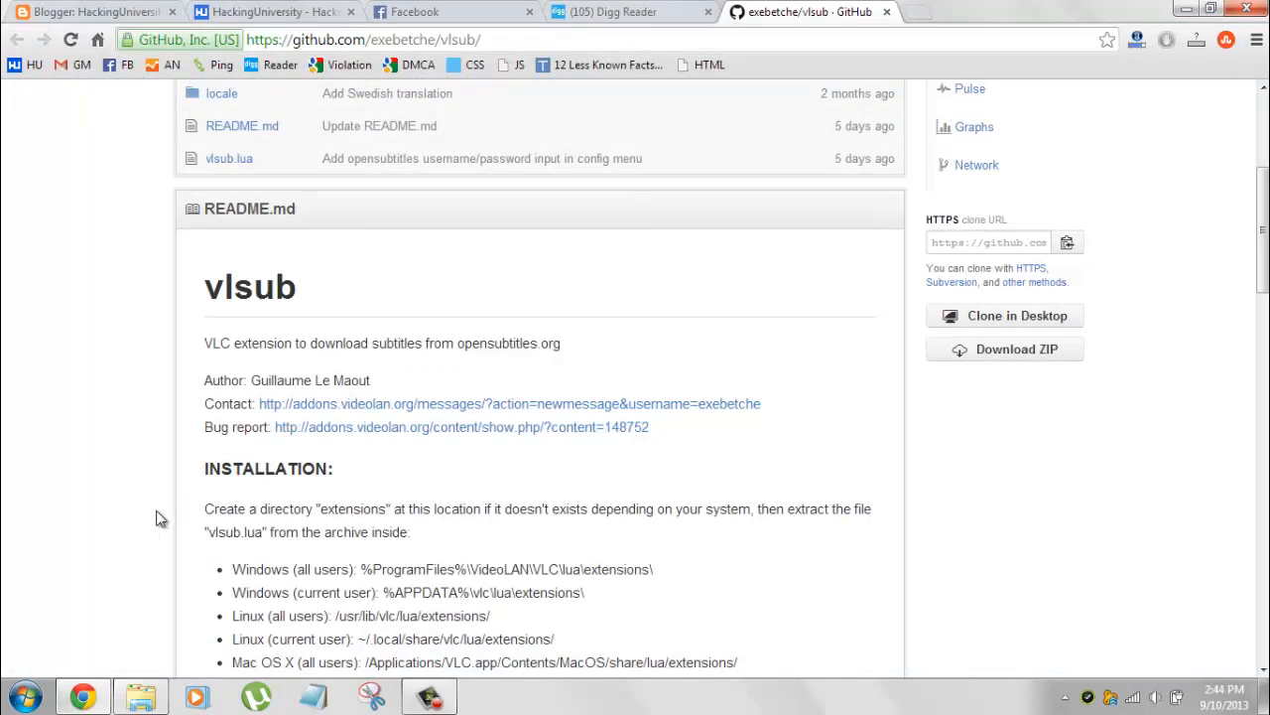
mouse_move(137, 626)
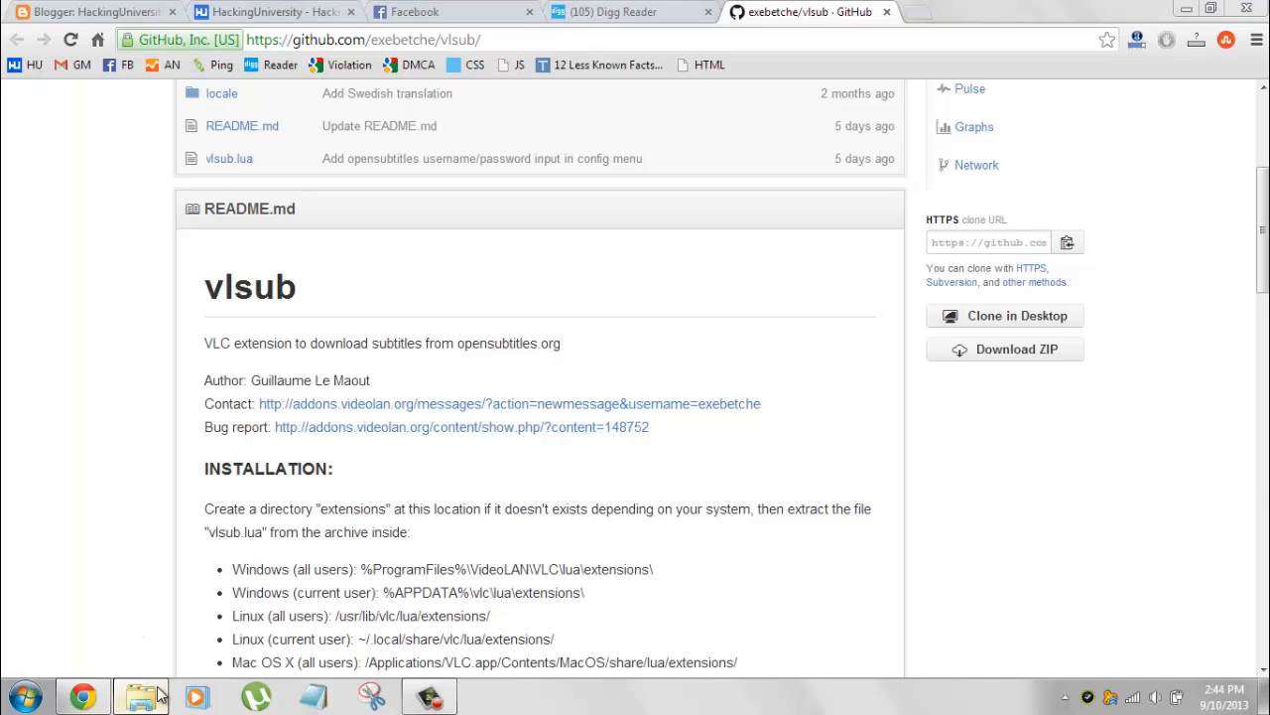
Switch to the Windows Explorer window showing the Movies folder on drive D
left_click(141, 695)
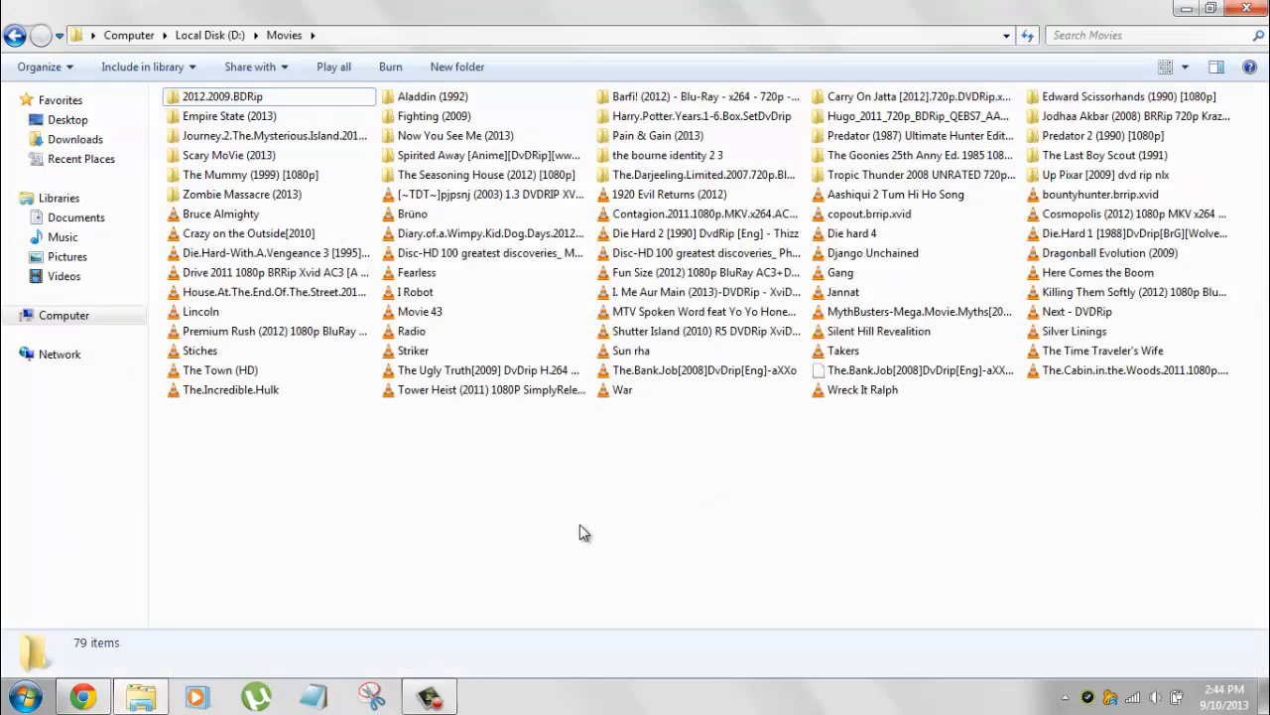
mouse_move(420, 477)
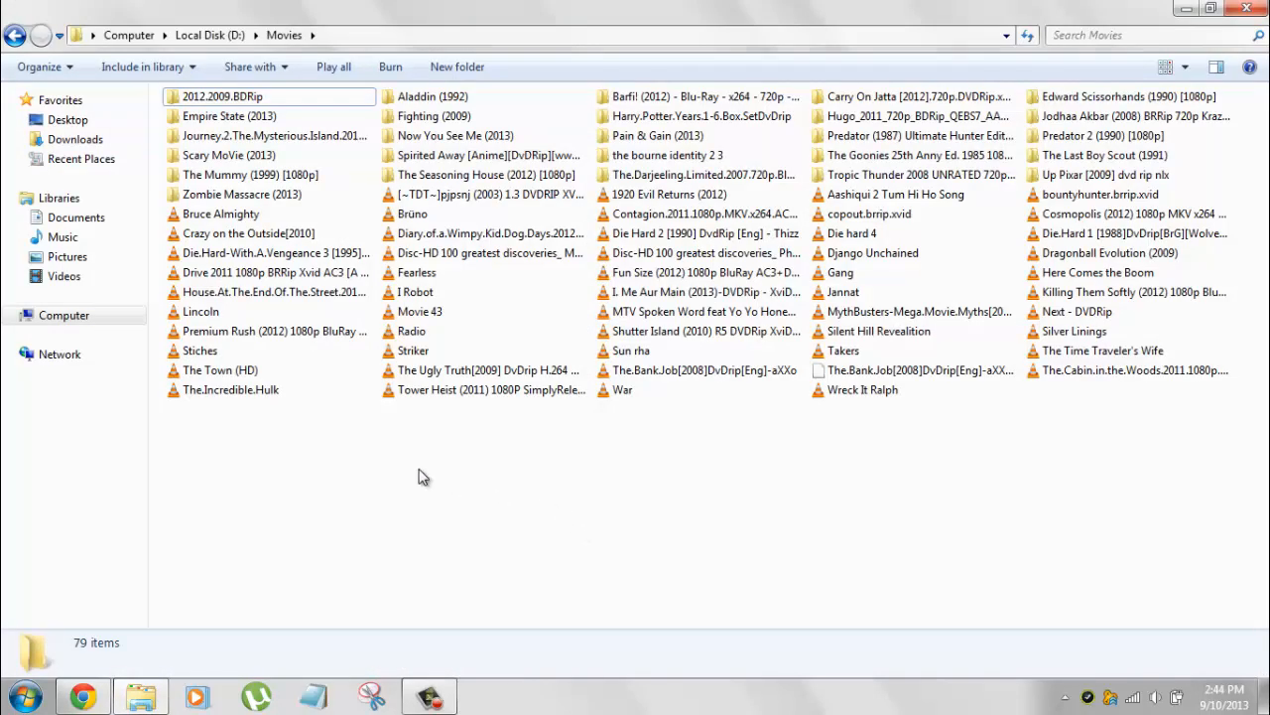
Play The.Bank.Job(2008)DvDrip[Eng]-aXXo from the Movies folder in VLC
left_click(705, 372)
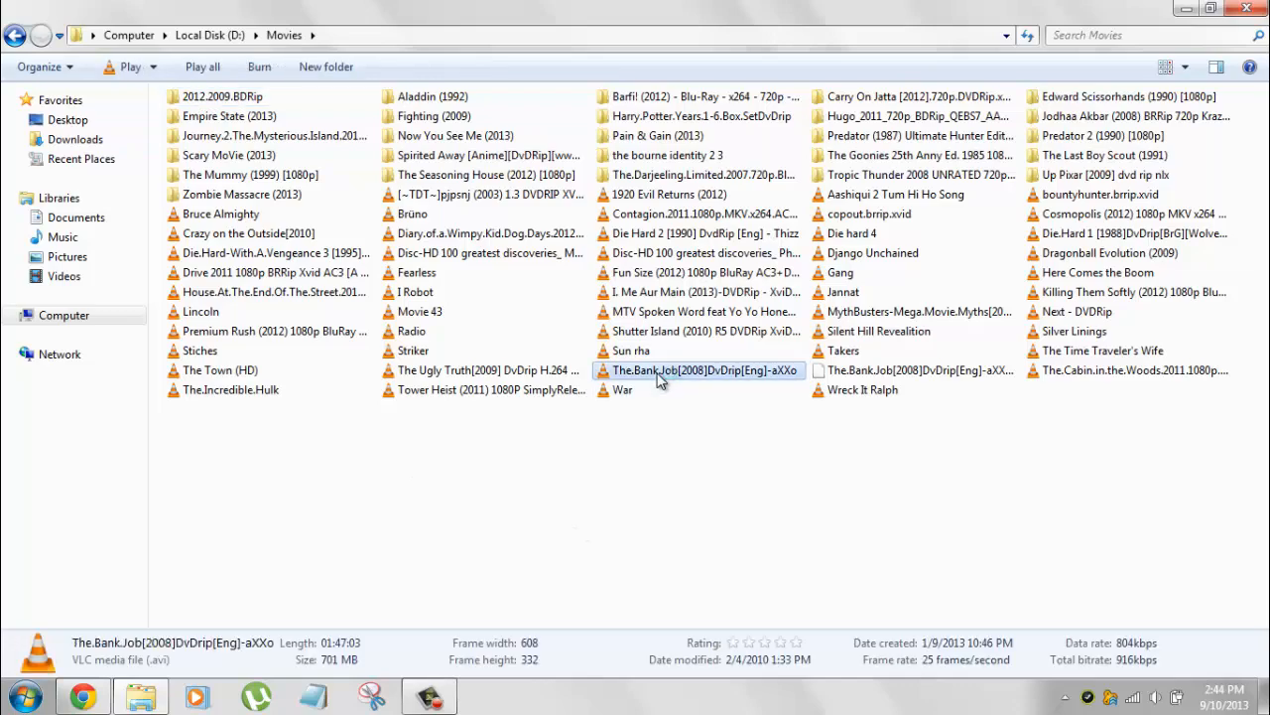
double_click(704, 369)
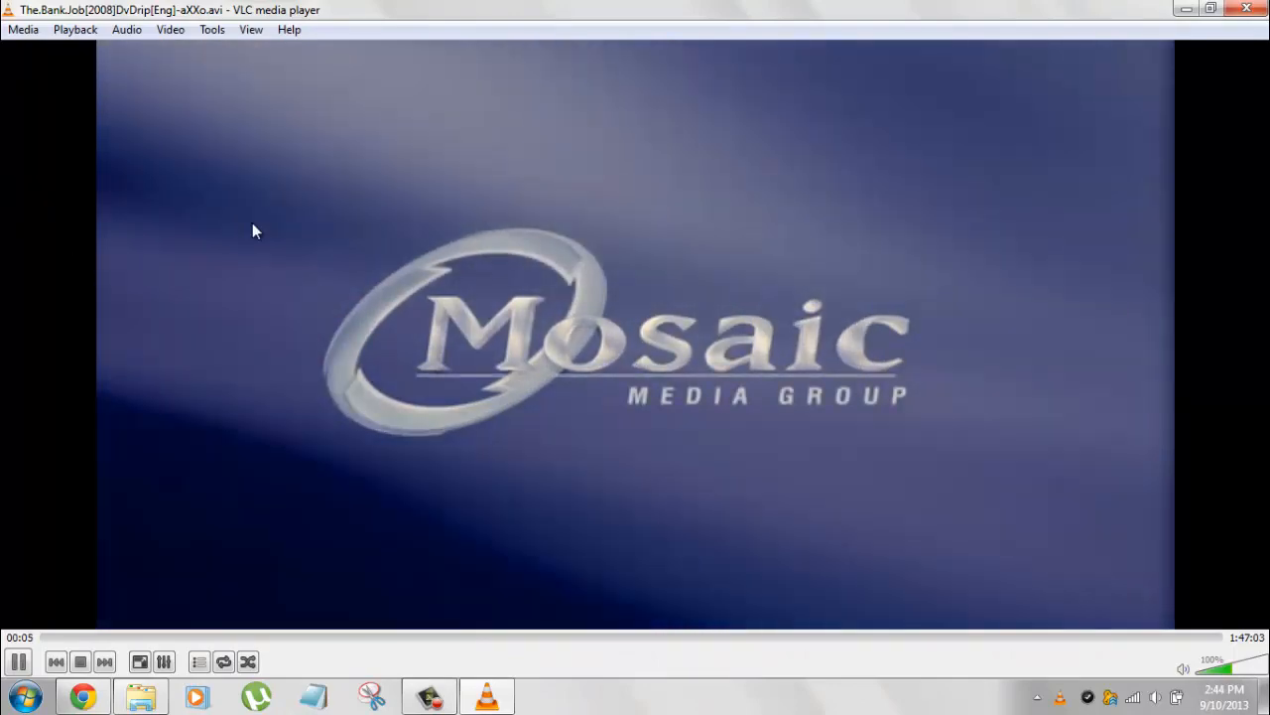
Enable the movie's built-in subtitle Track 1, which shows garbled characters, and adjust the volume
right_click(254, 230)
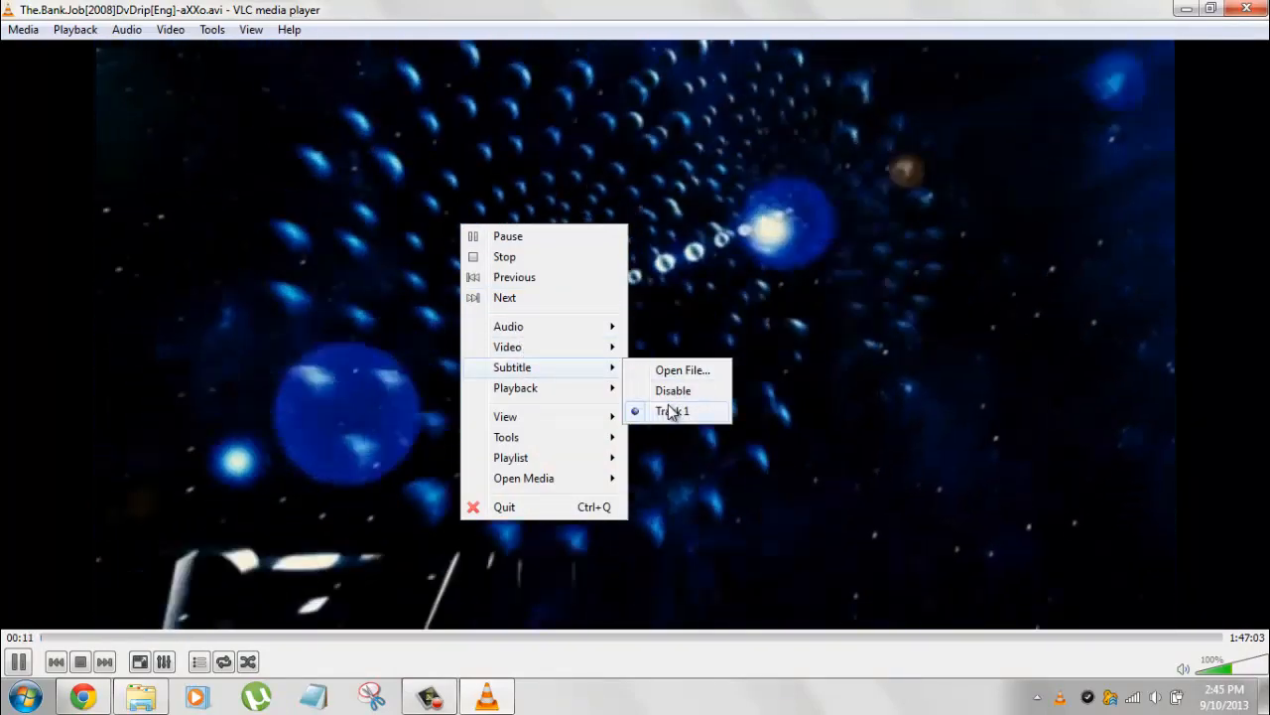
left_click(673, 411)
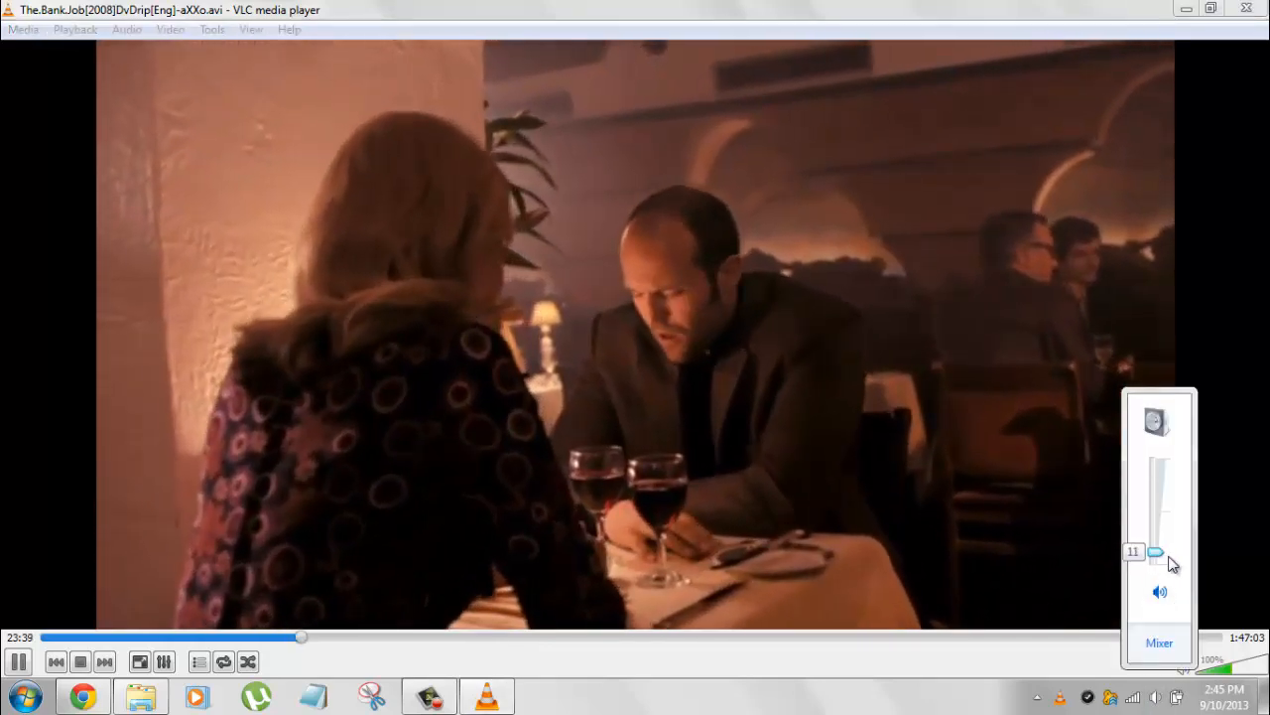
left_click_drag(1155, 552, 1155, 555)
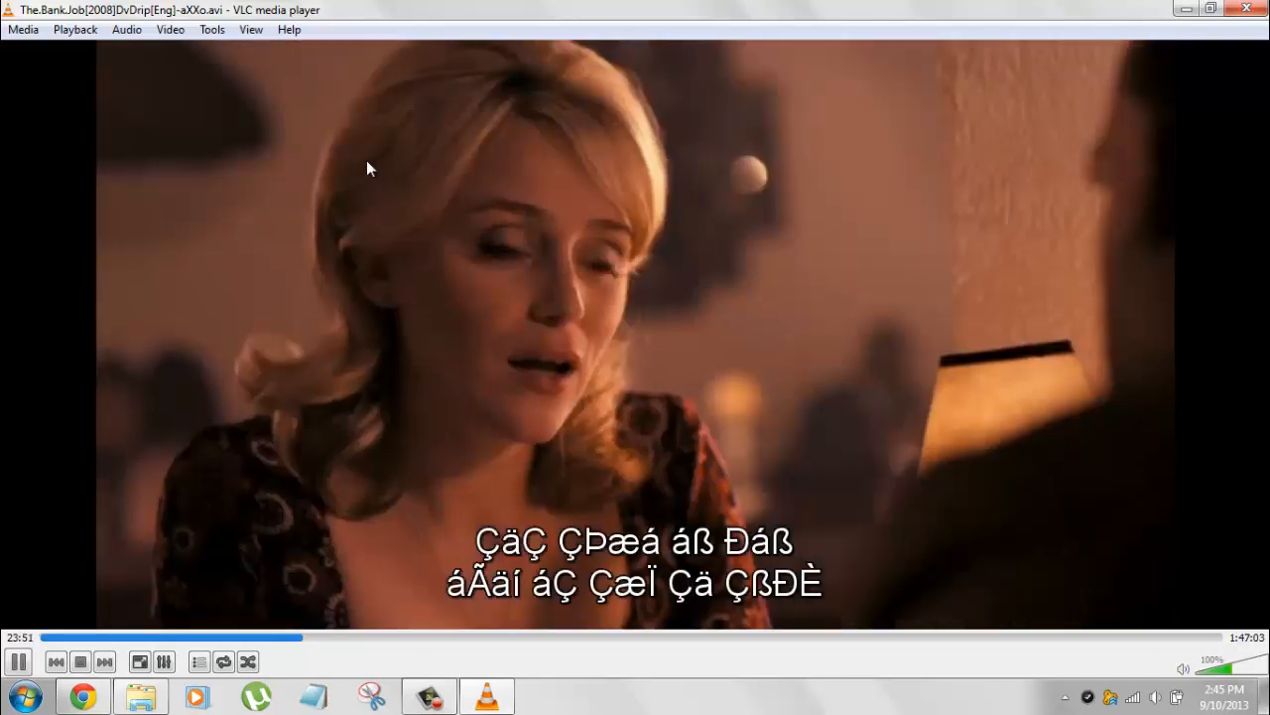
right_click(367, 169)
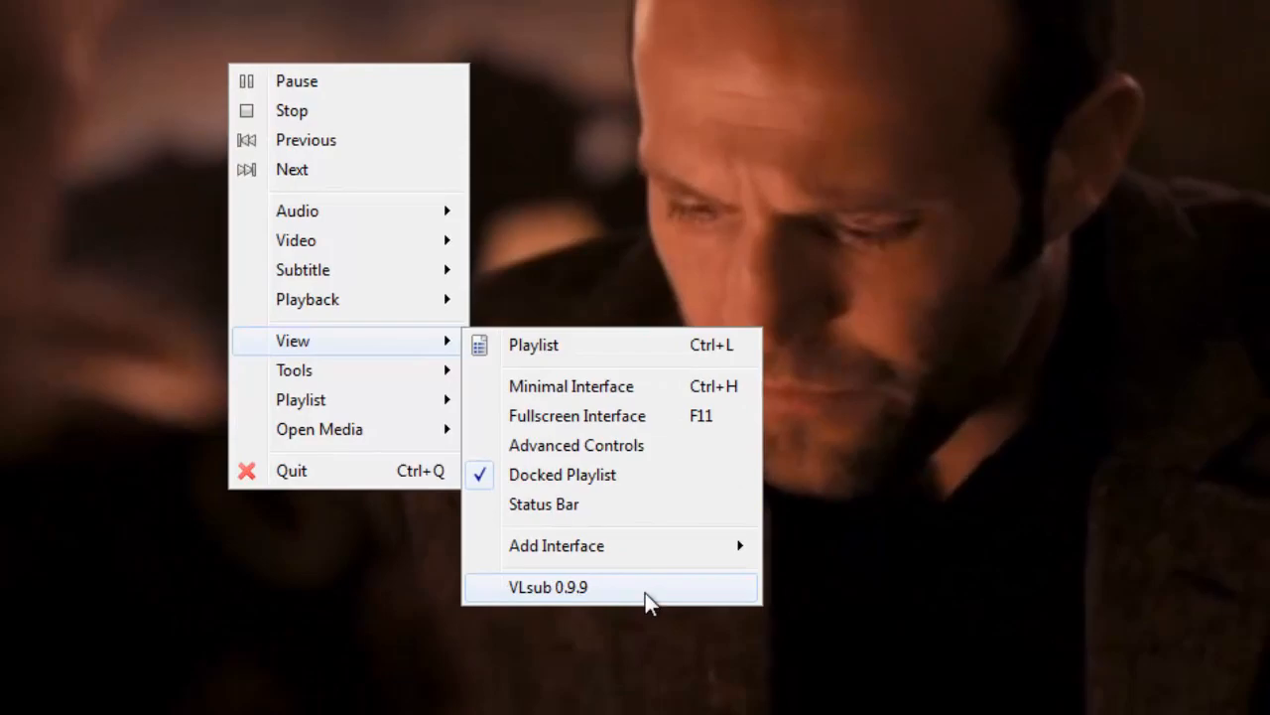
Launch VLsub 0.9.9 and search English subtitles by the title 'The Bank Job 2008'
left_click(548, 588)
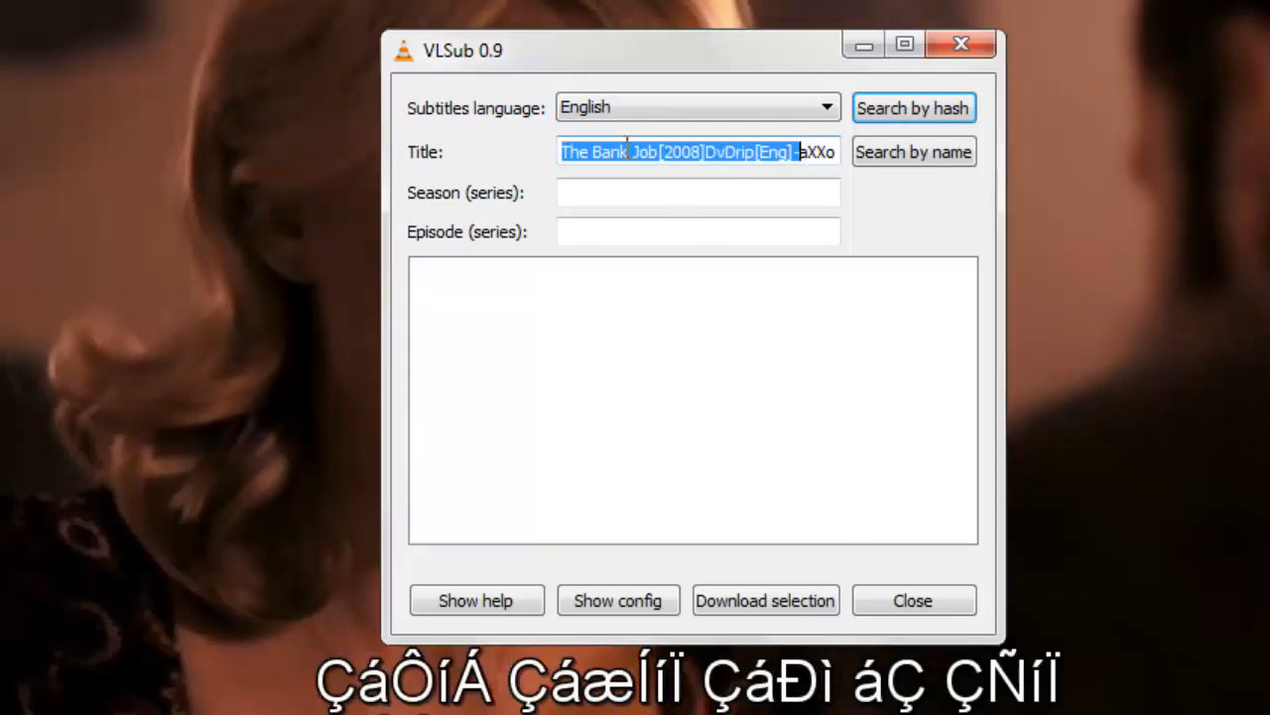
left_click(695, 151)
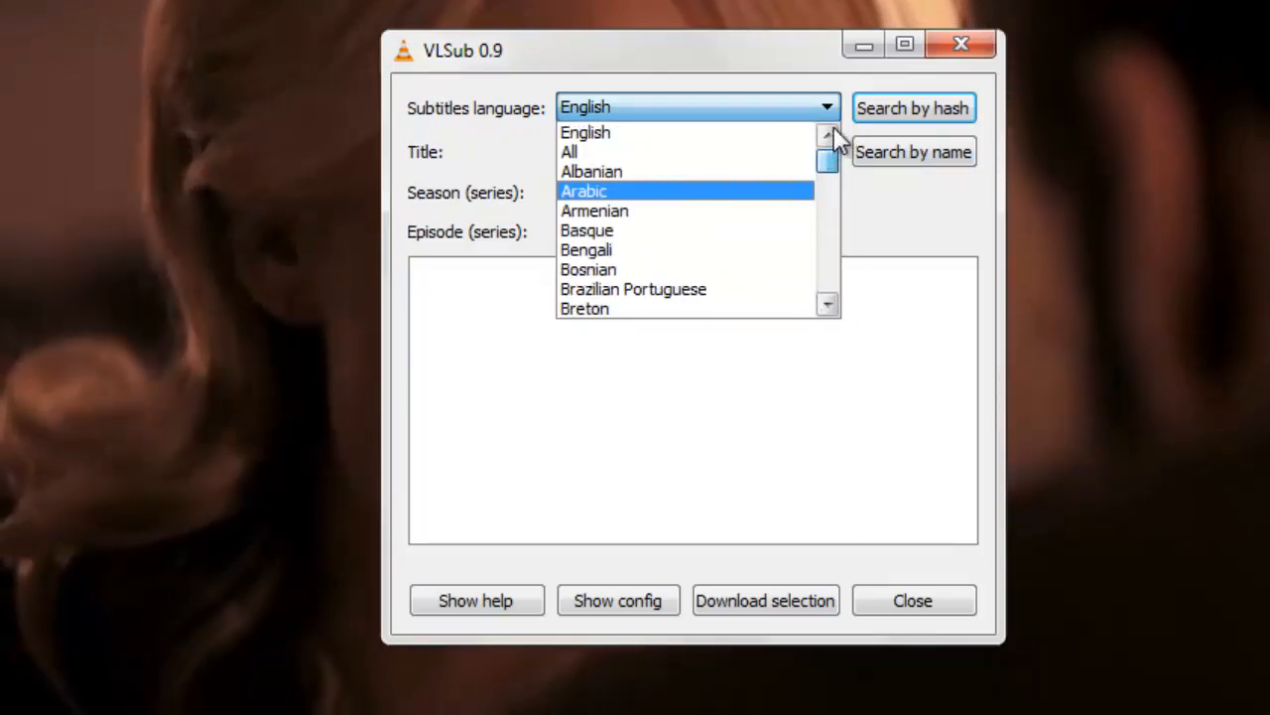
left_click(583, 131)
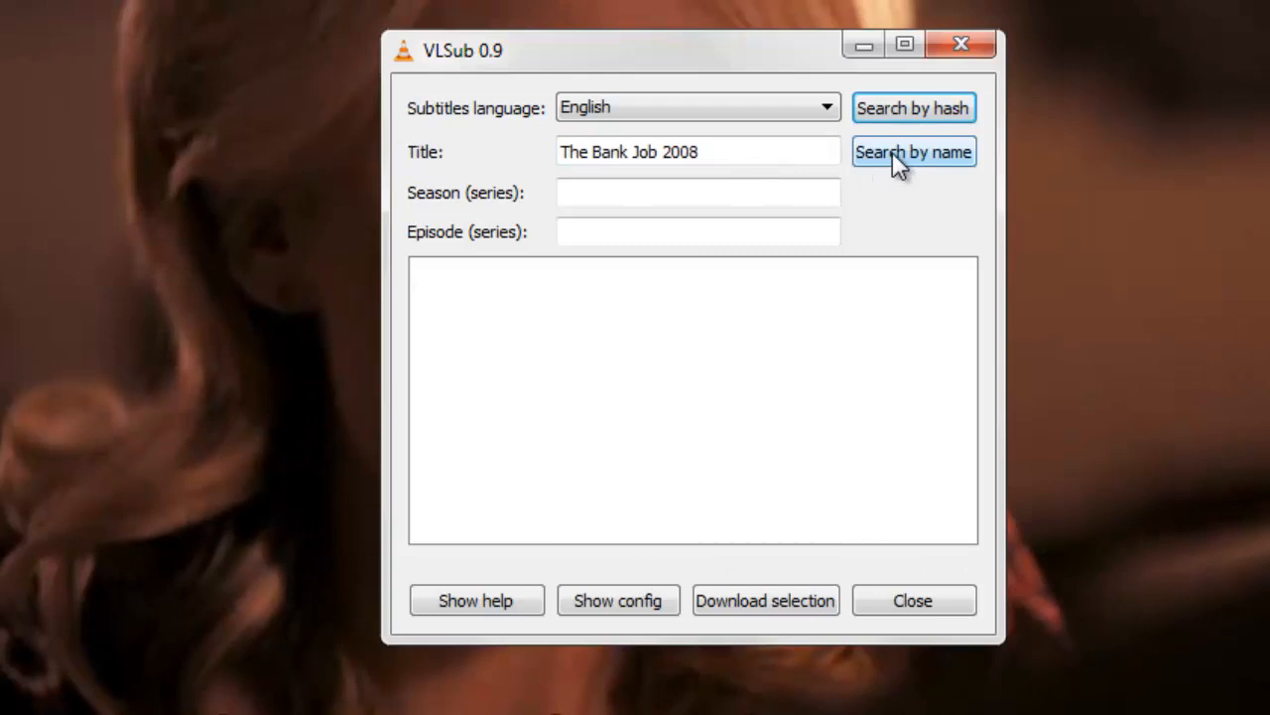
left_click(913, 151)
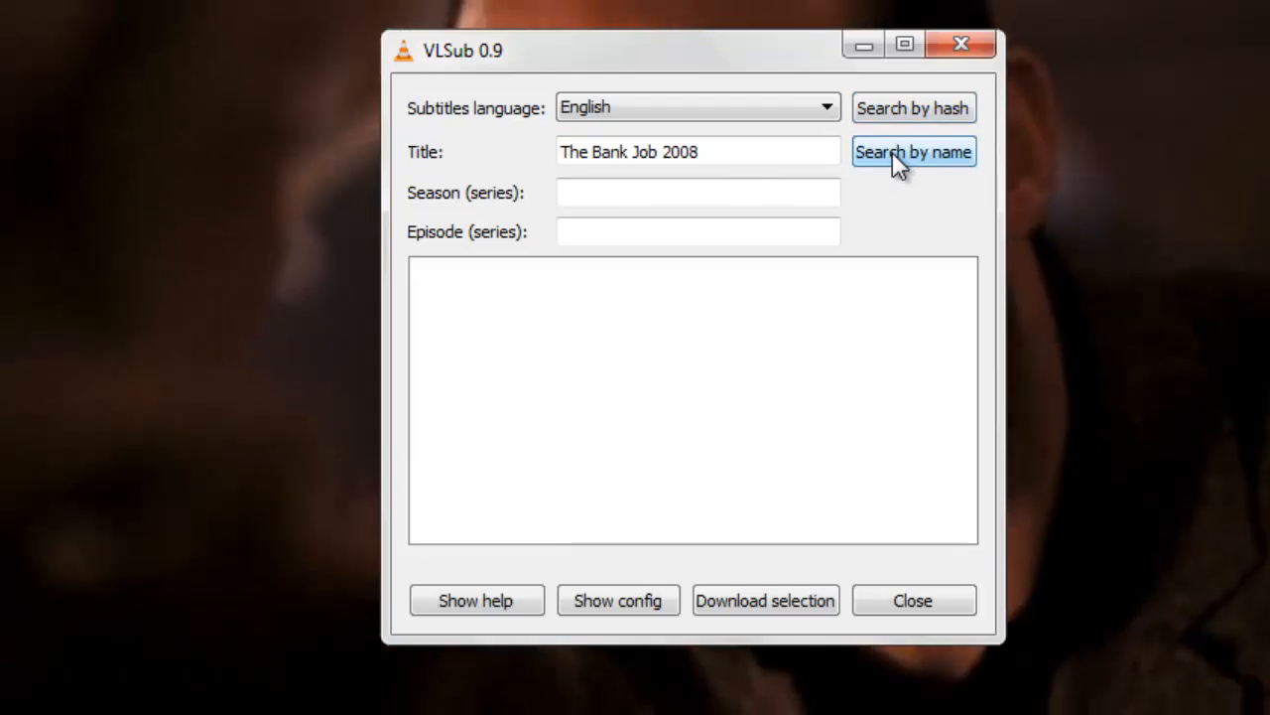
left_click(913, 151)
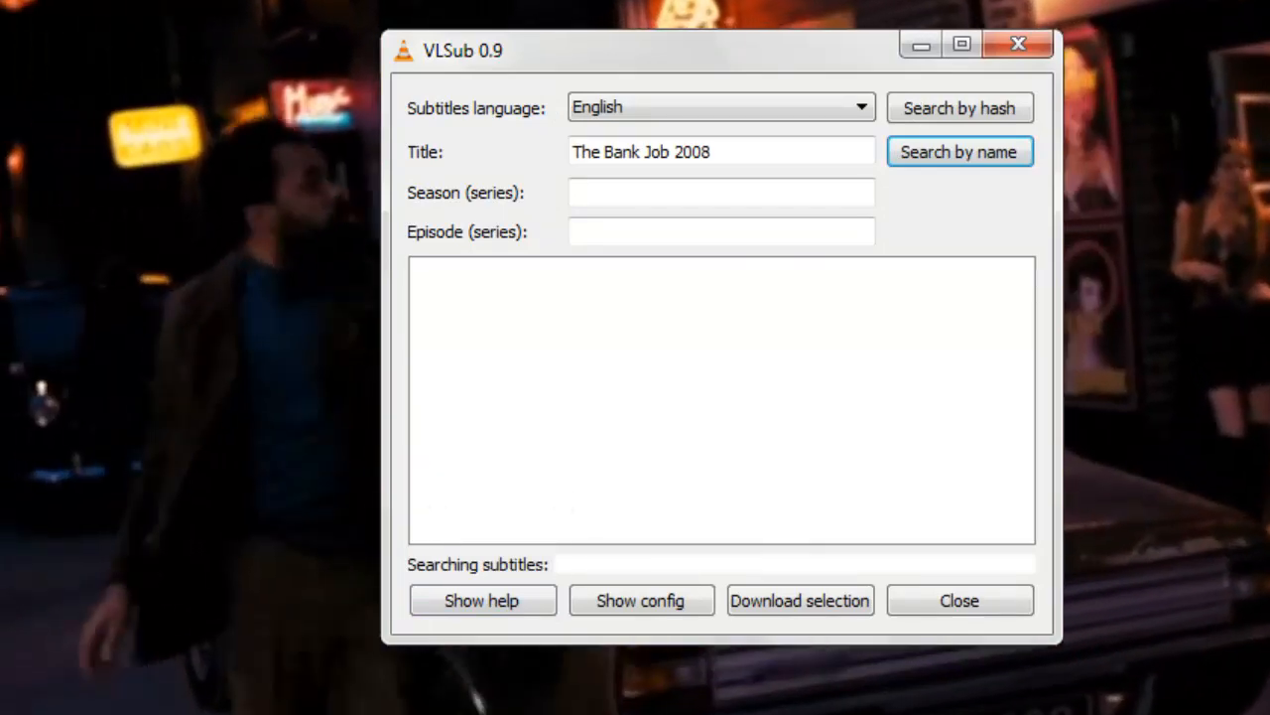
Search subtitles by hash for the exact movie file and pick the 1 CD aXXo result
left_click(958, 151)
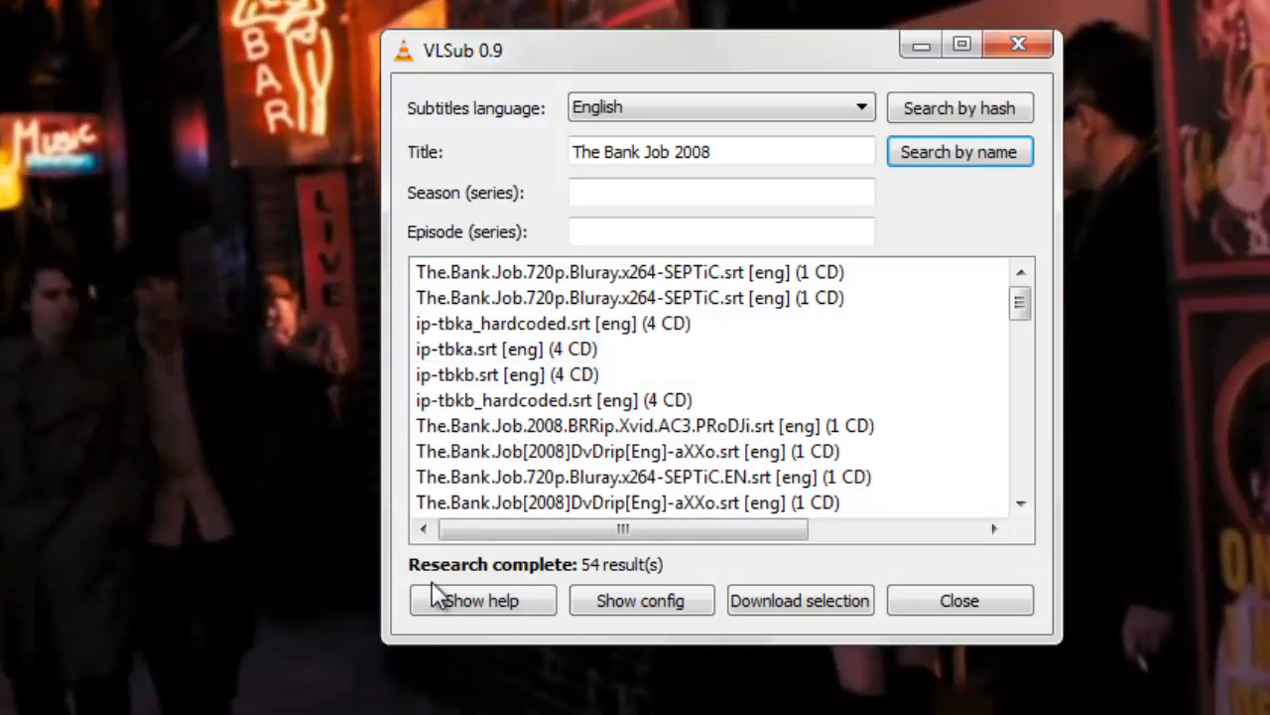
mouse_move(960, 108)
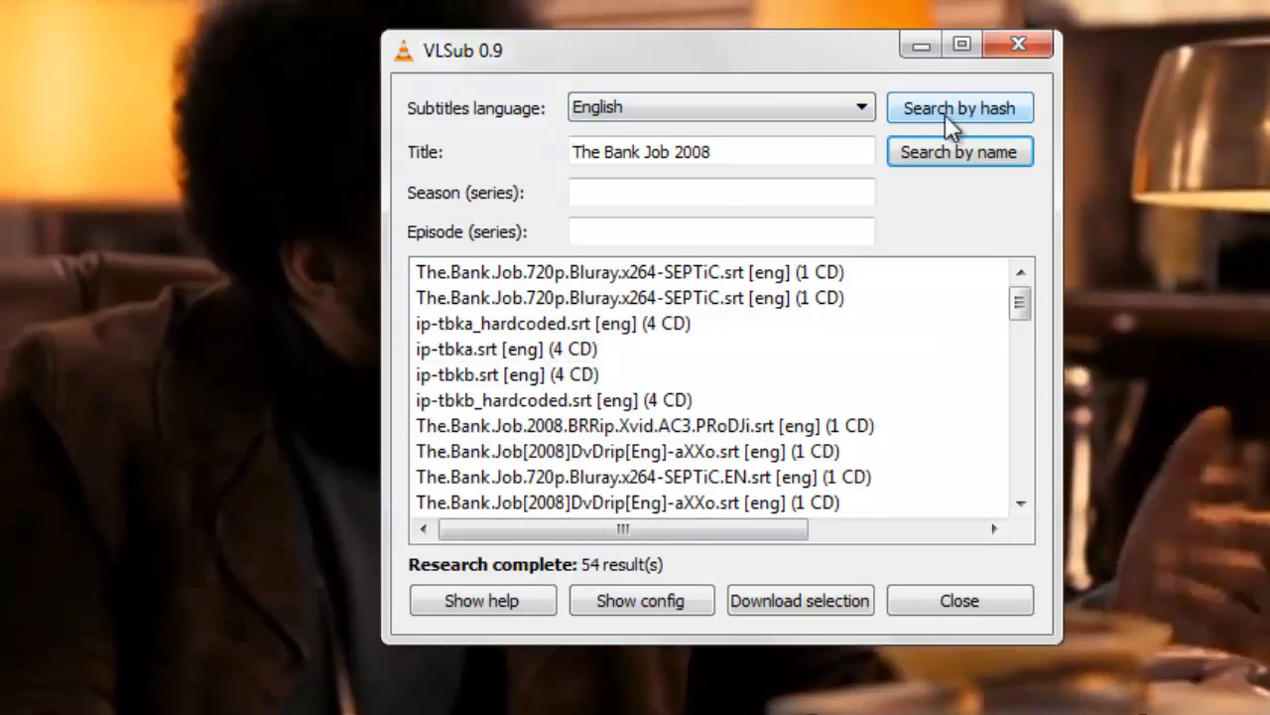
left_click(960, 107)
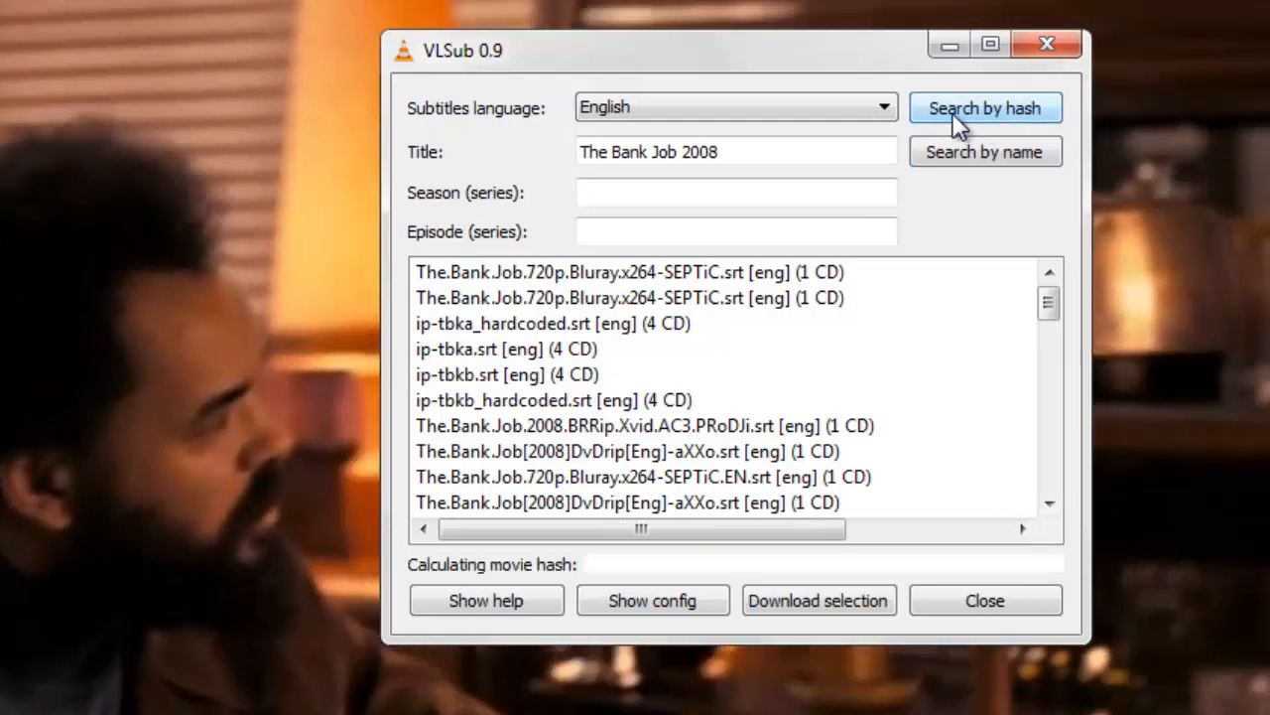
left_click(984, 107)
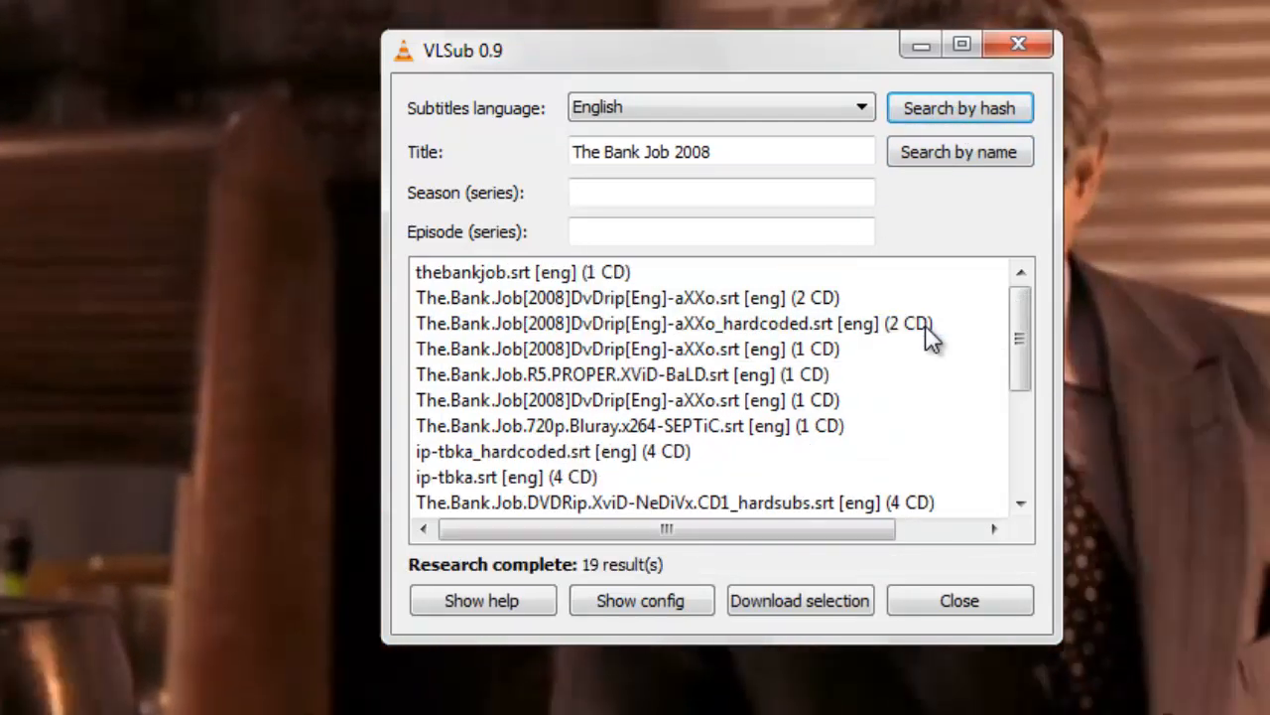
left_click(628, 349)
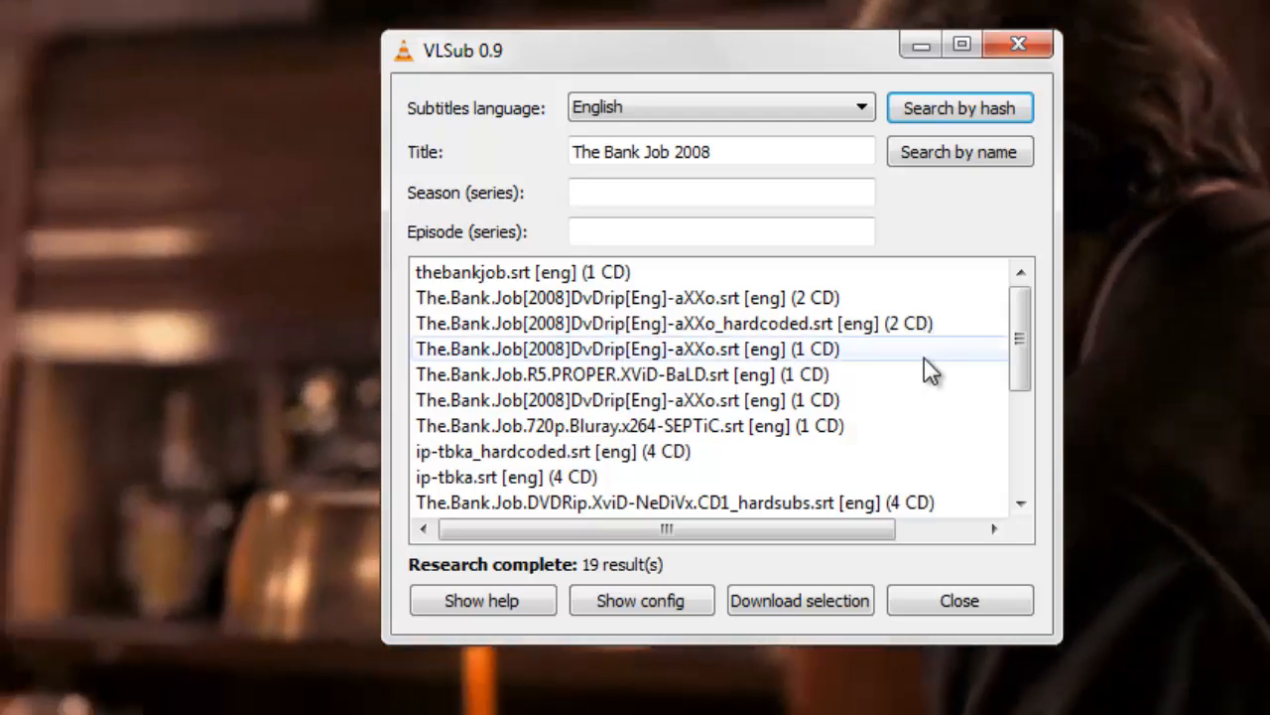
mouse_move(957, 341)
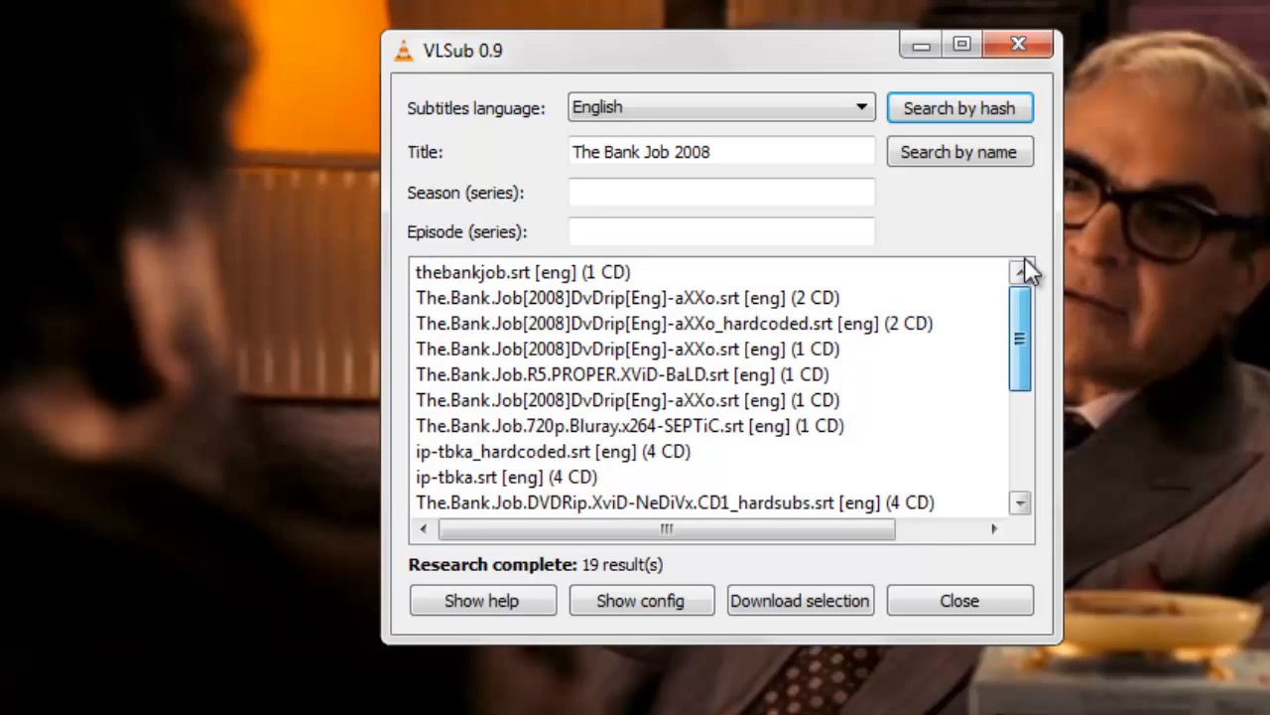
Download and load The.Bank.Job[2008]DvDrip[Eng]-aXXo.srt (2 CD), then close VLsub
left_click(627, 298)
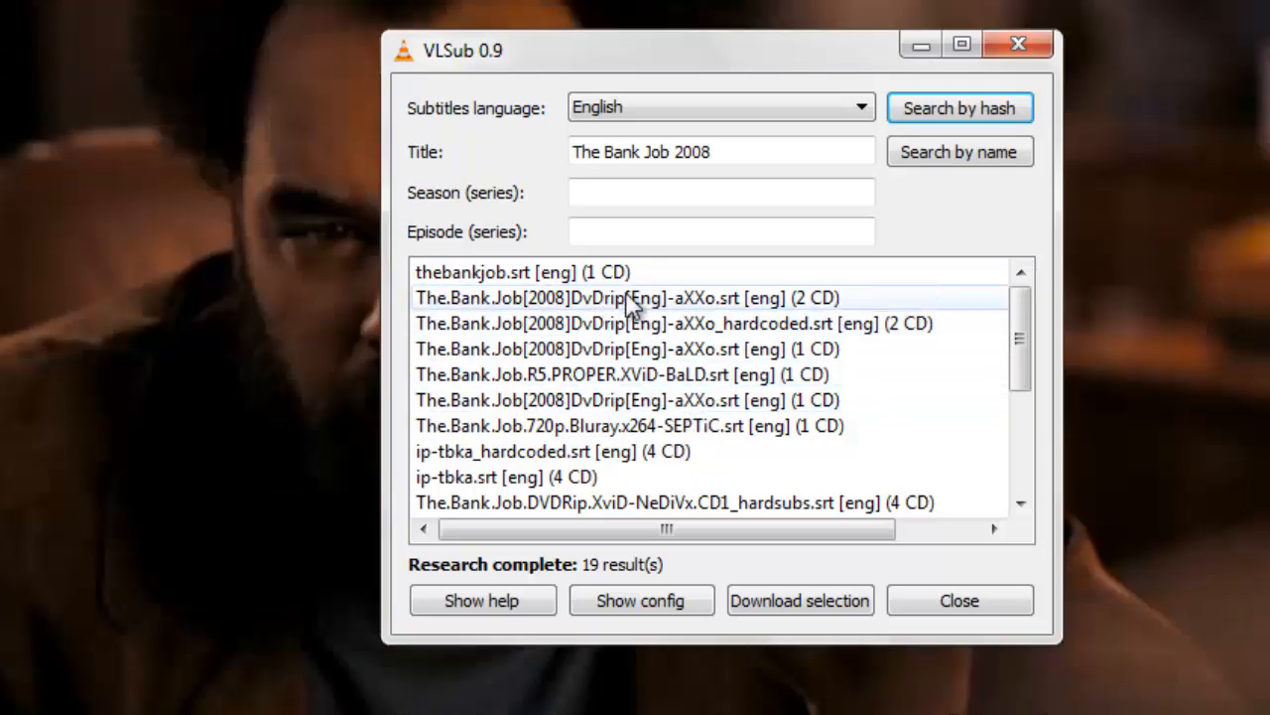
left_click(627, 298)
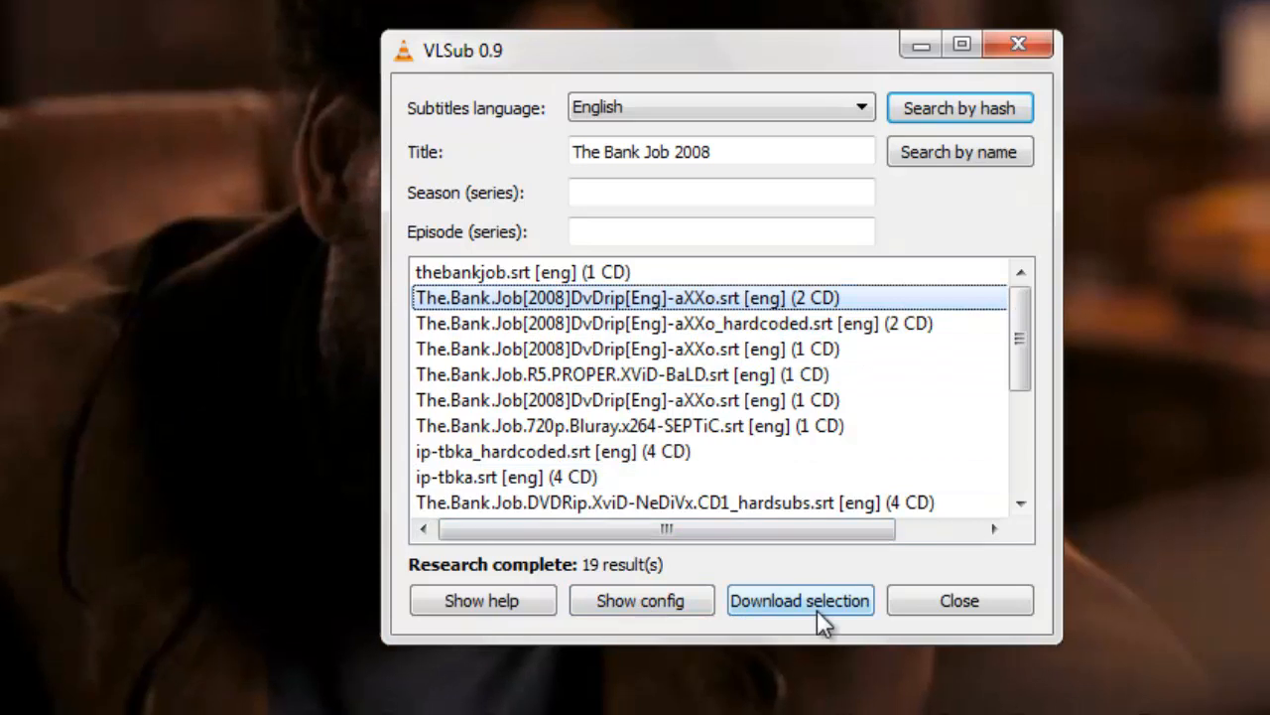
left_click(800, 599)
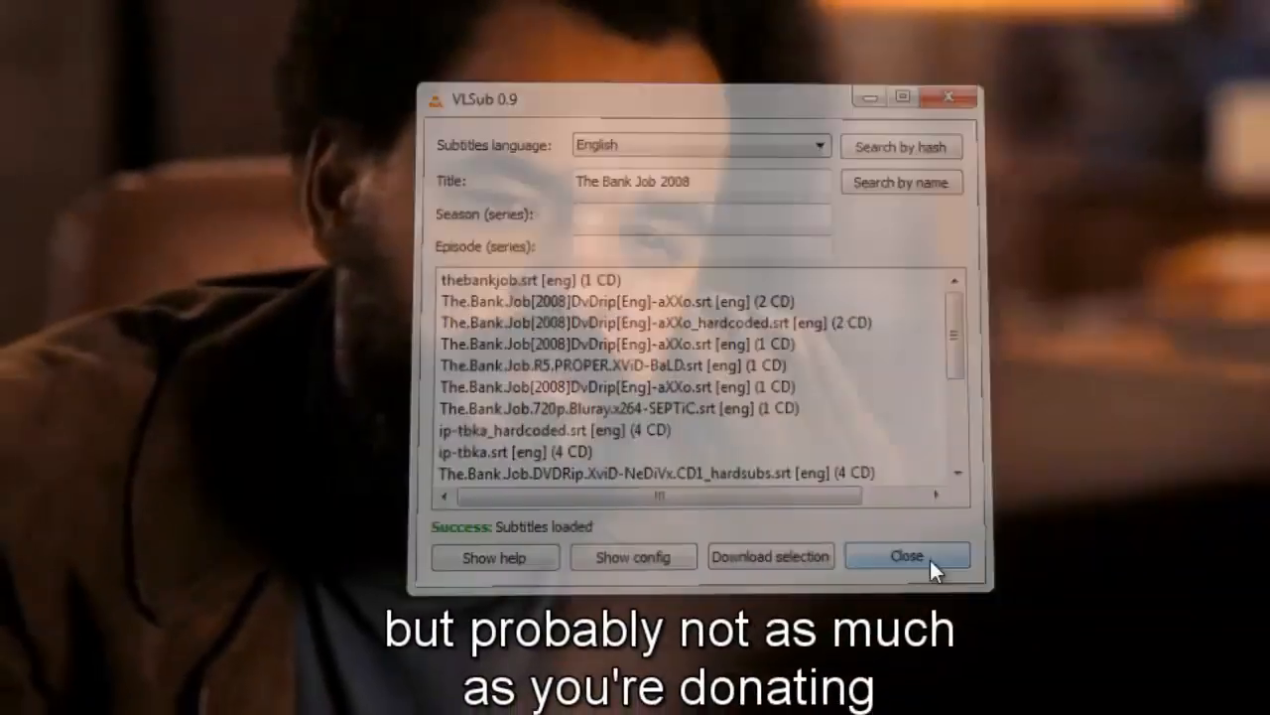
left_click(905, 556)
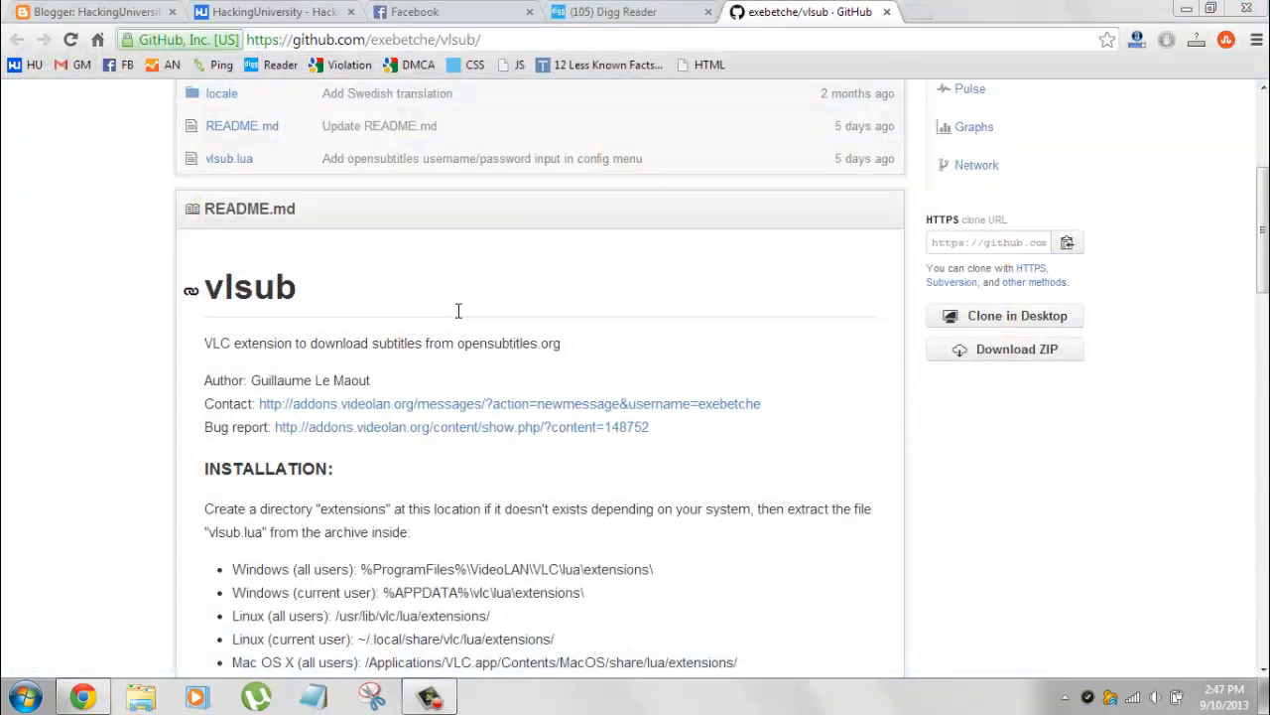
mouse_move(143, 258)
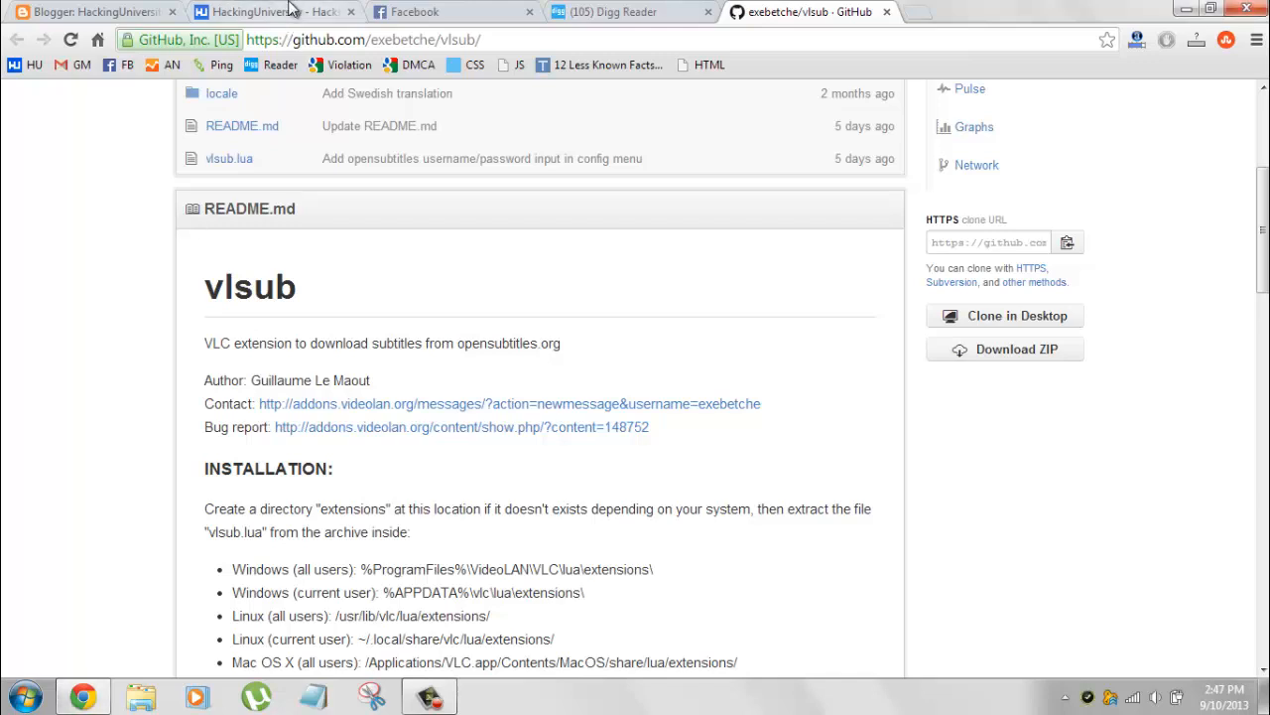
Bring the Hacking University blog tab forward in Chrome
left_click(268, 12)
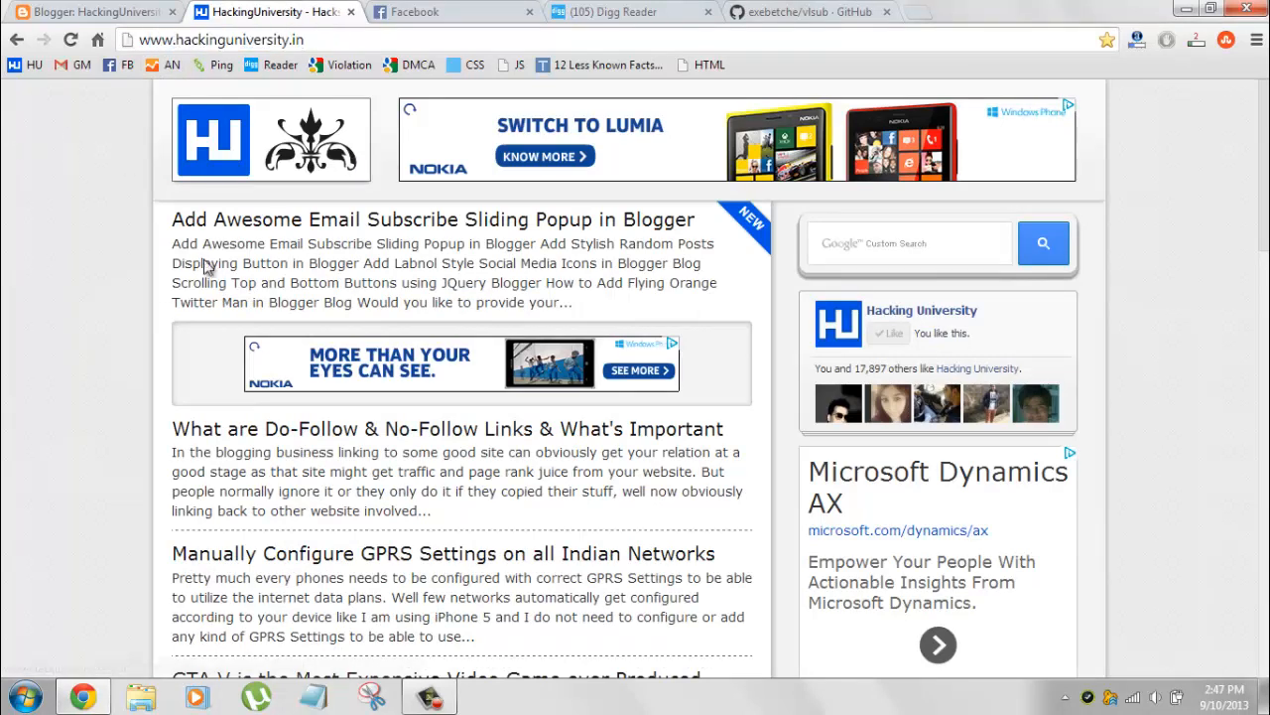
mouse_move(111, 266)
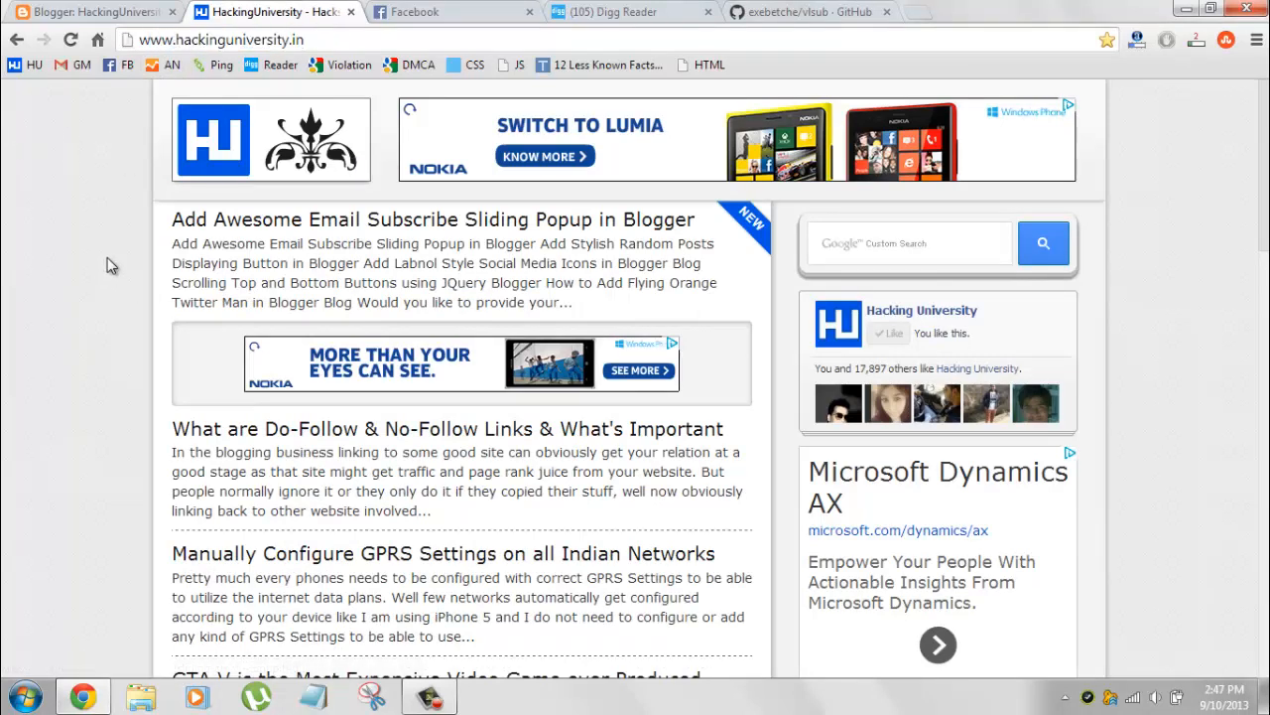